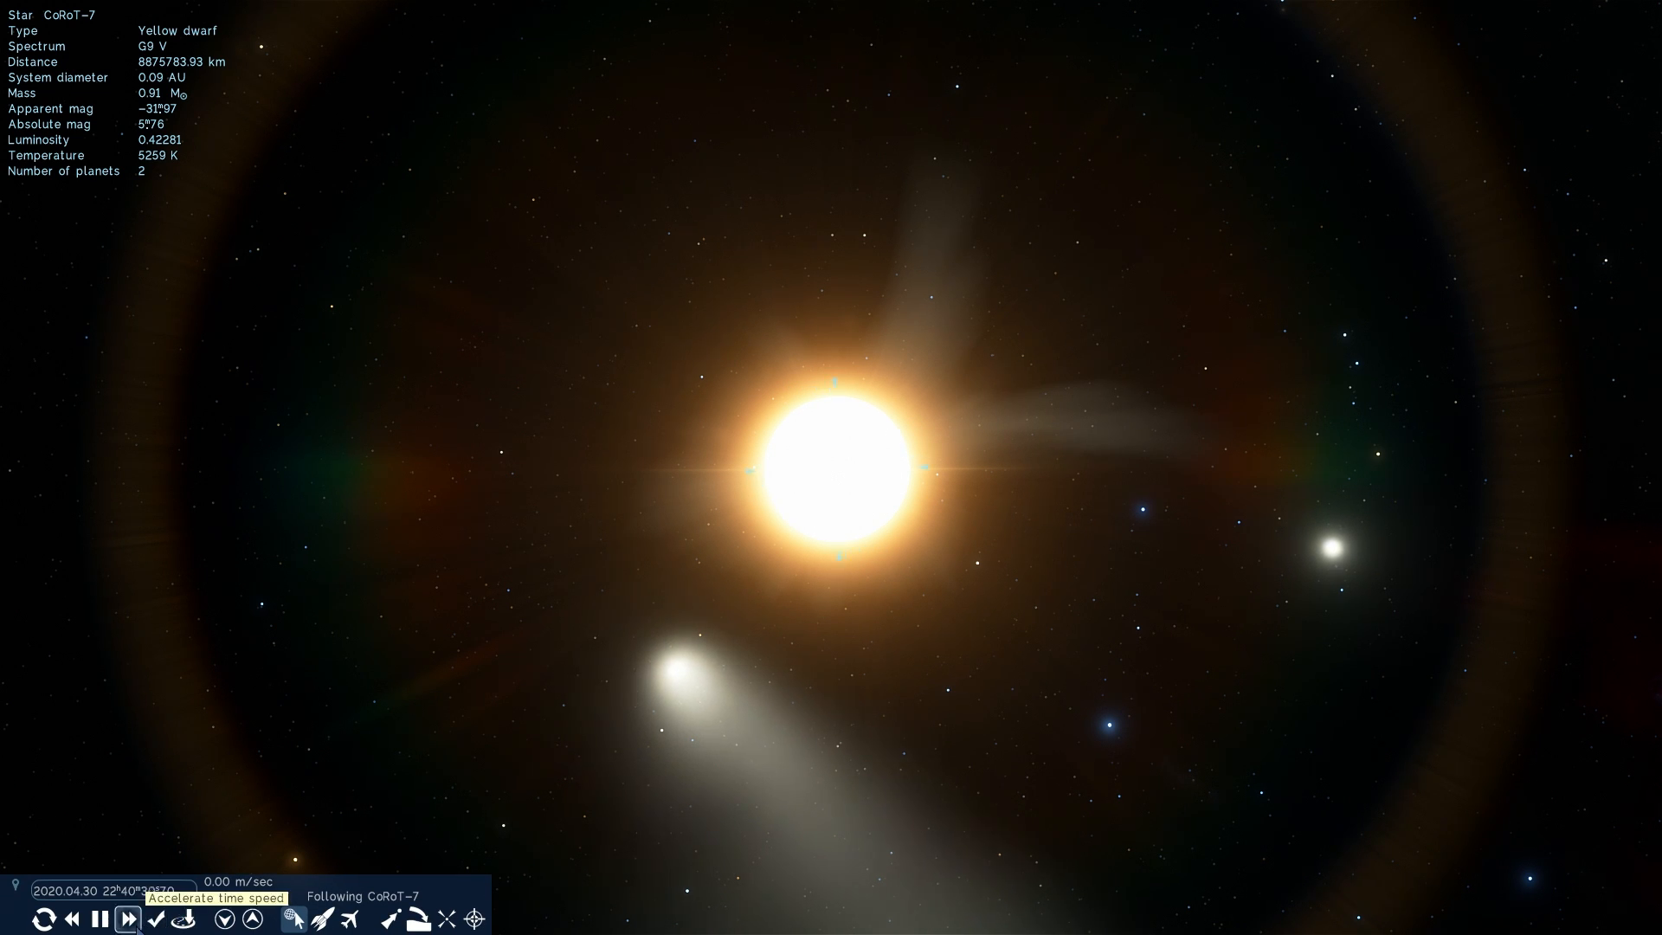
Accelerate simulation time and fly to the planet CoRoT-7 b using Go to.
click(130, 919)
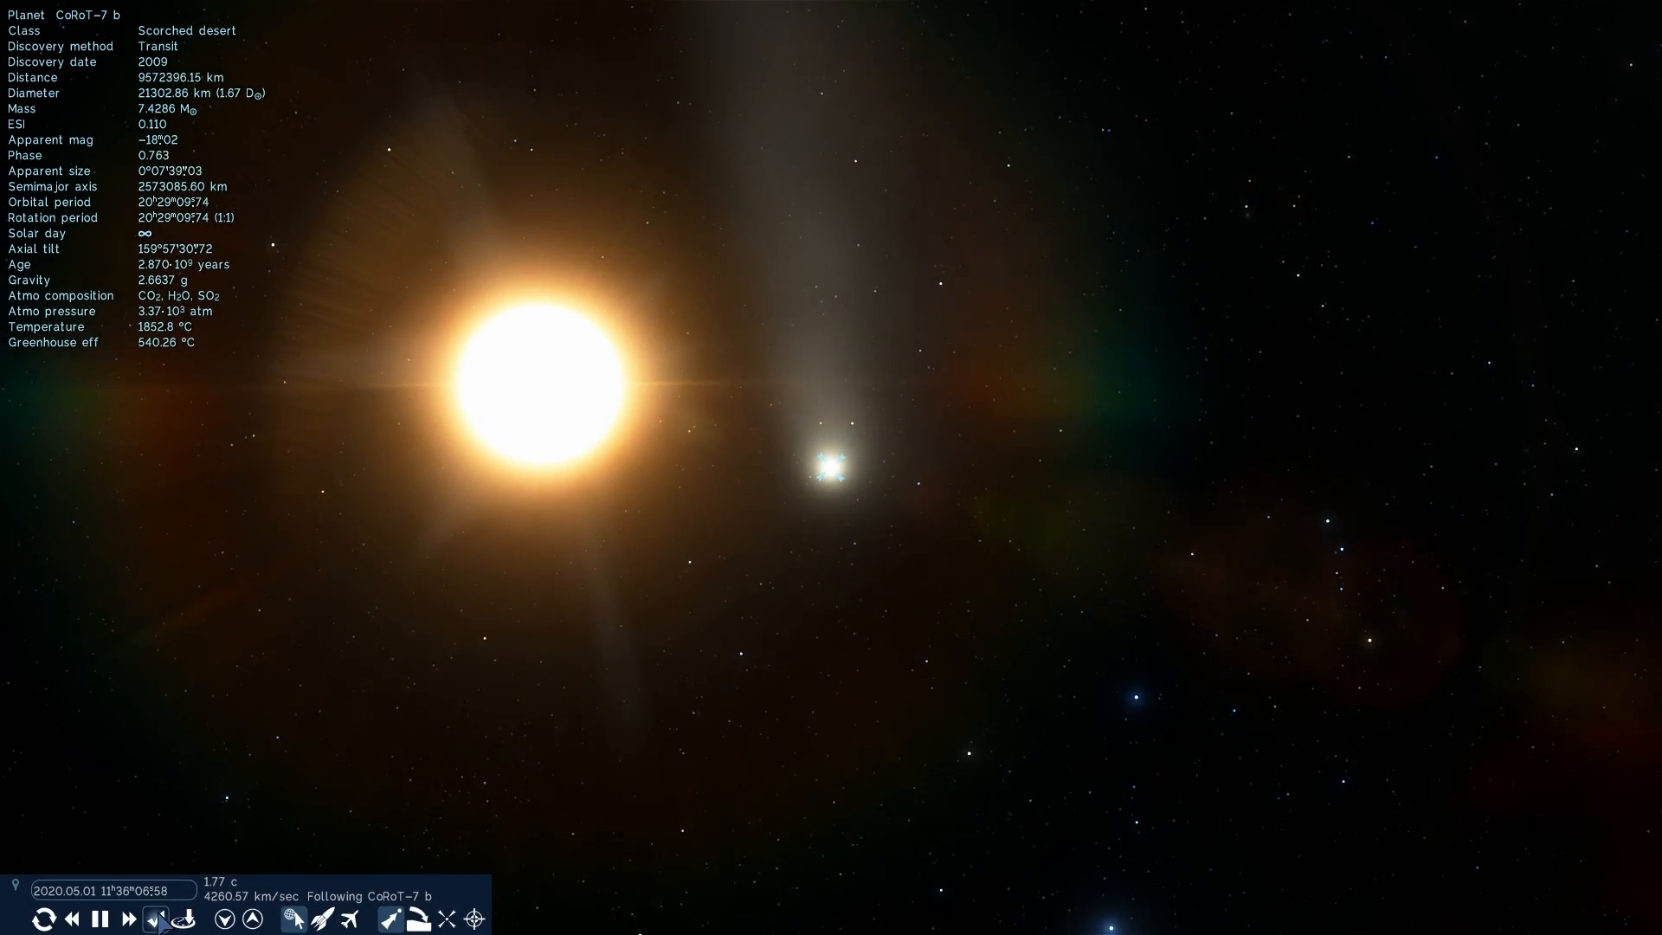
click(72, 919)
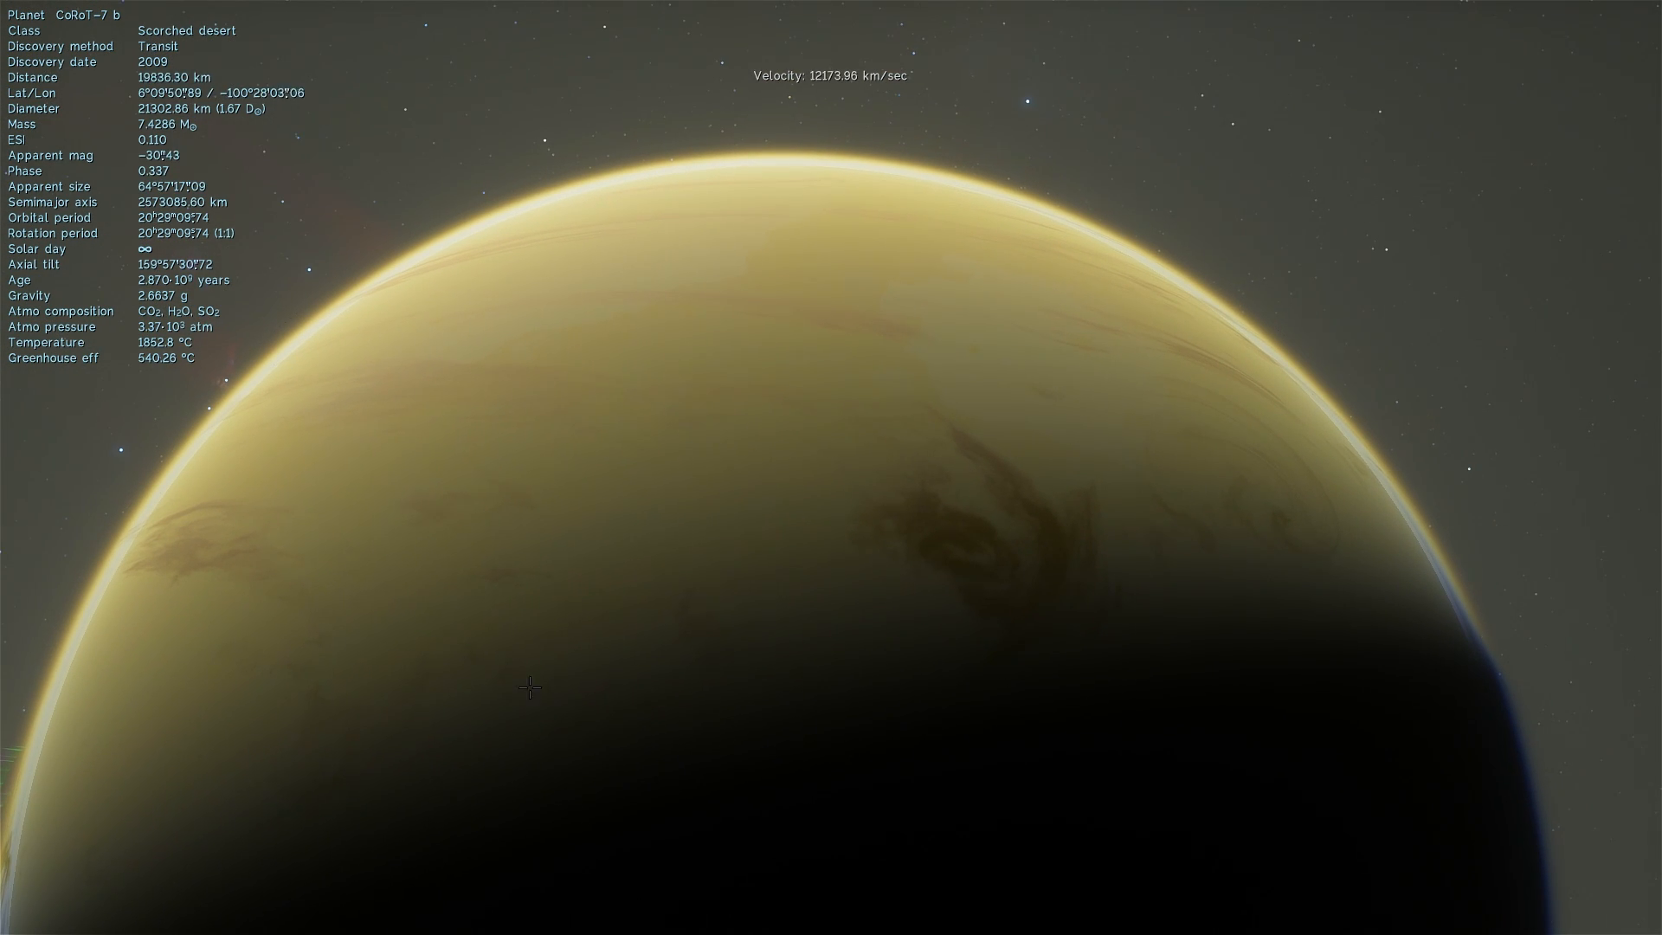
Zoom out from CoRoT-7 b, reset time to normal, then run it at 10x and faster.
click(130, 917)
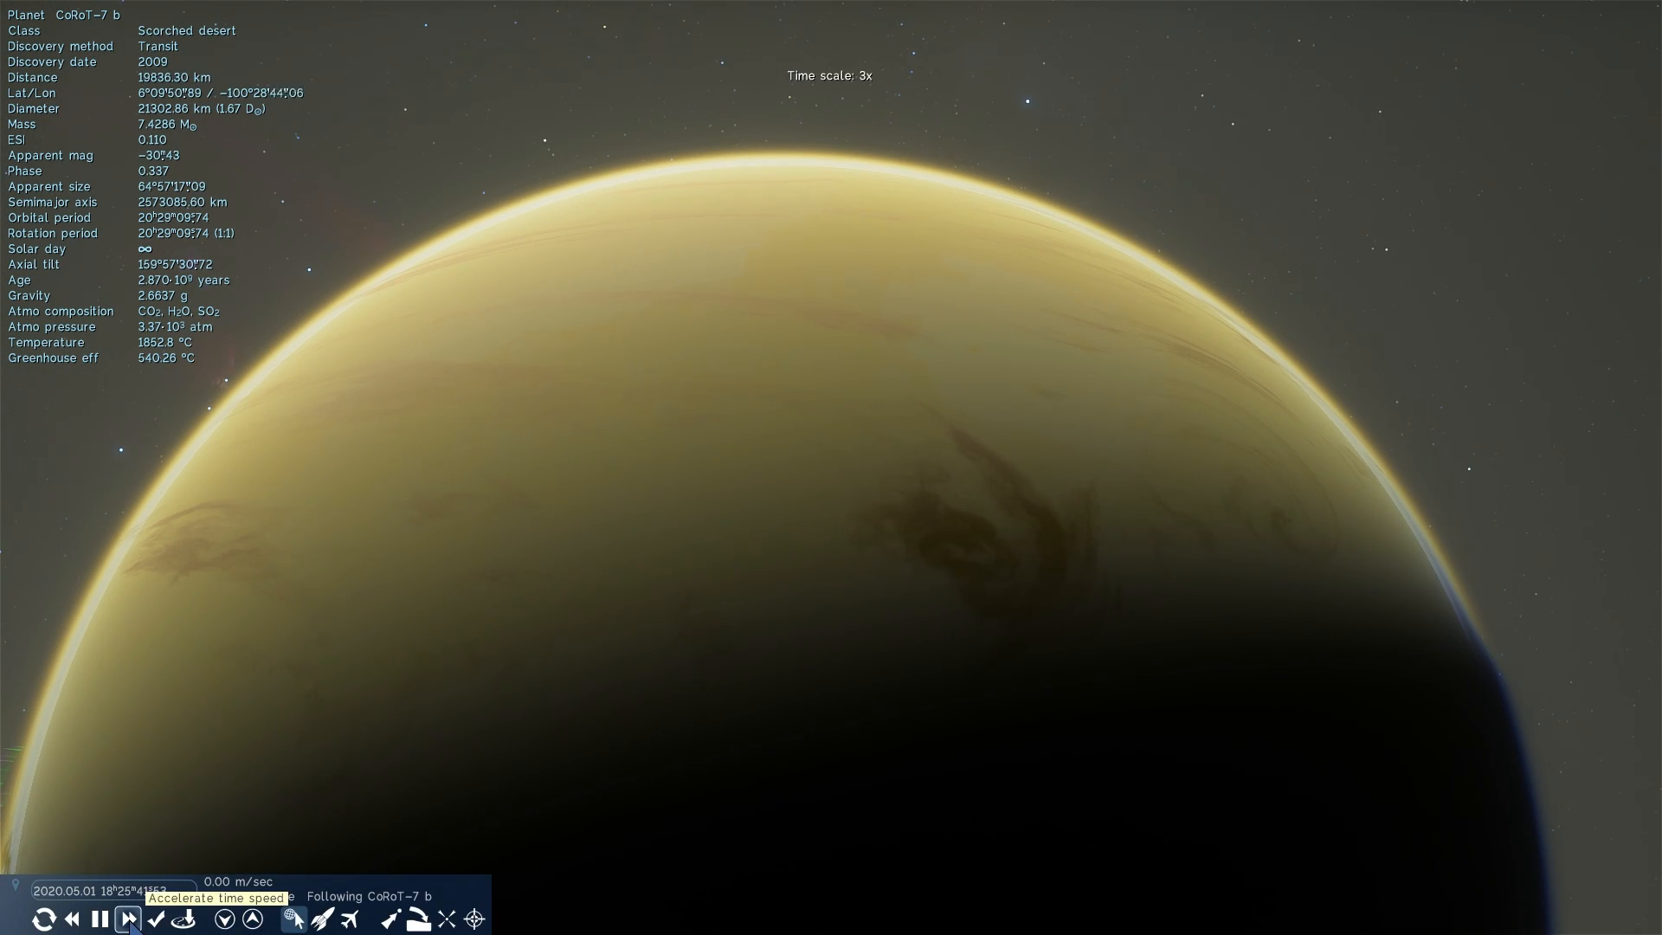
click(130, 919)
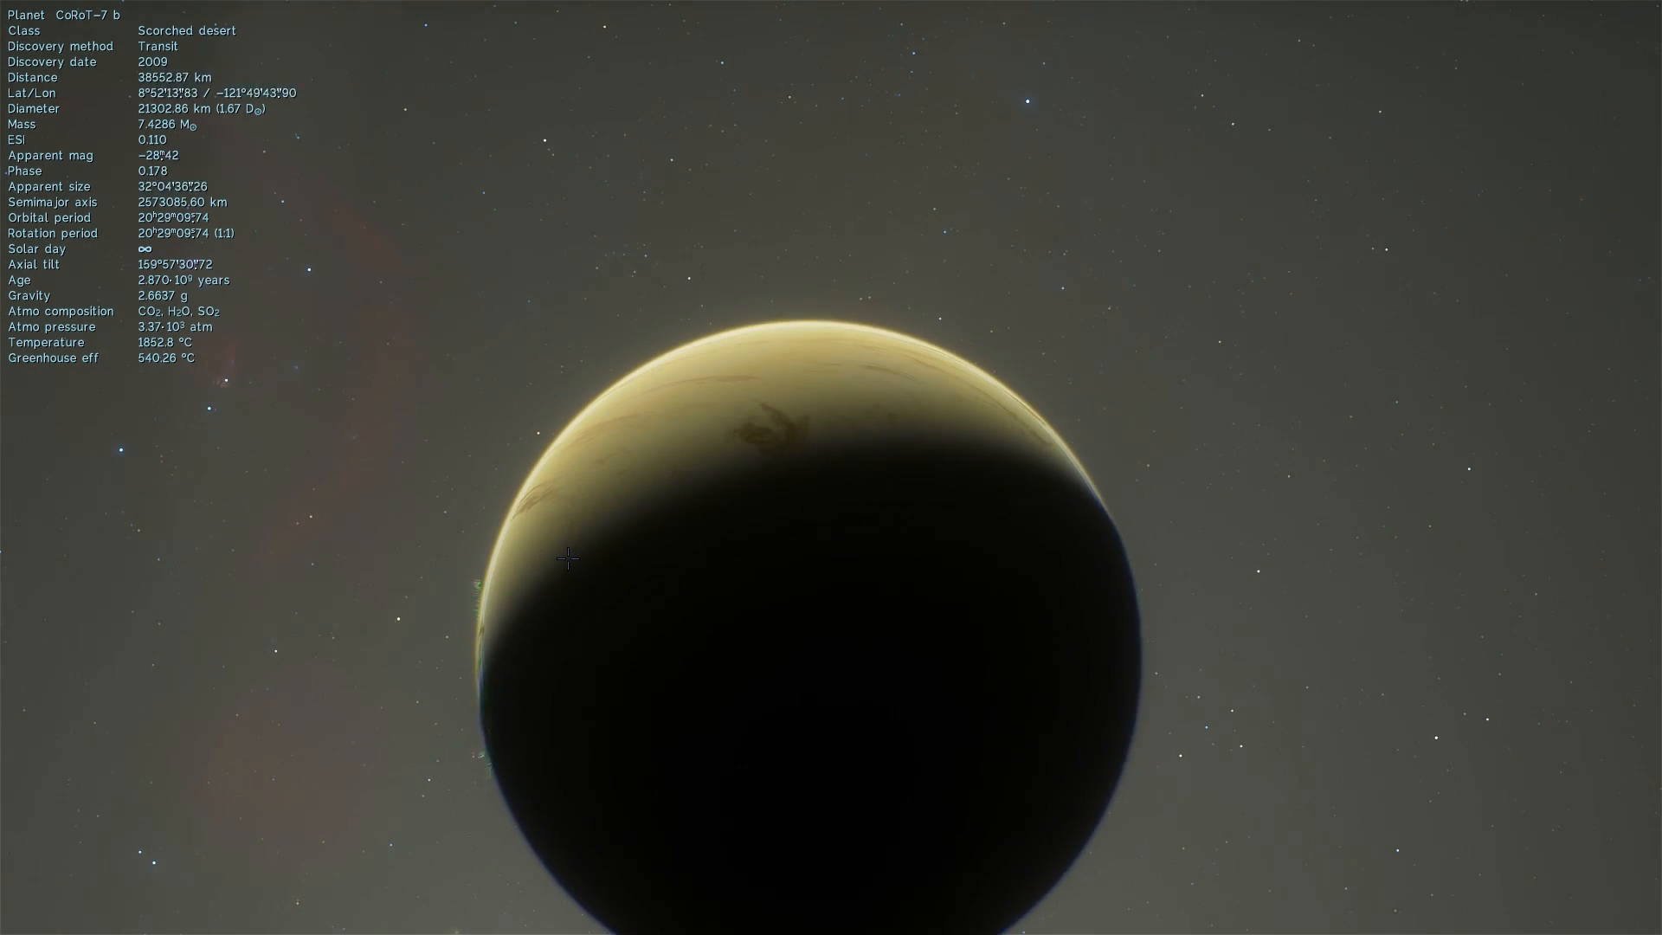
scroll(down, 3)
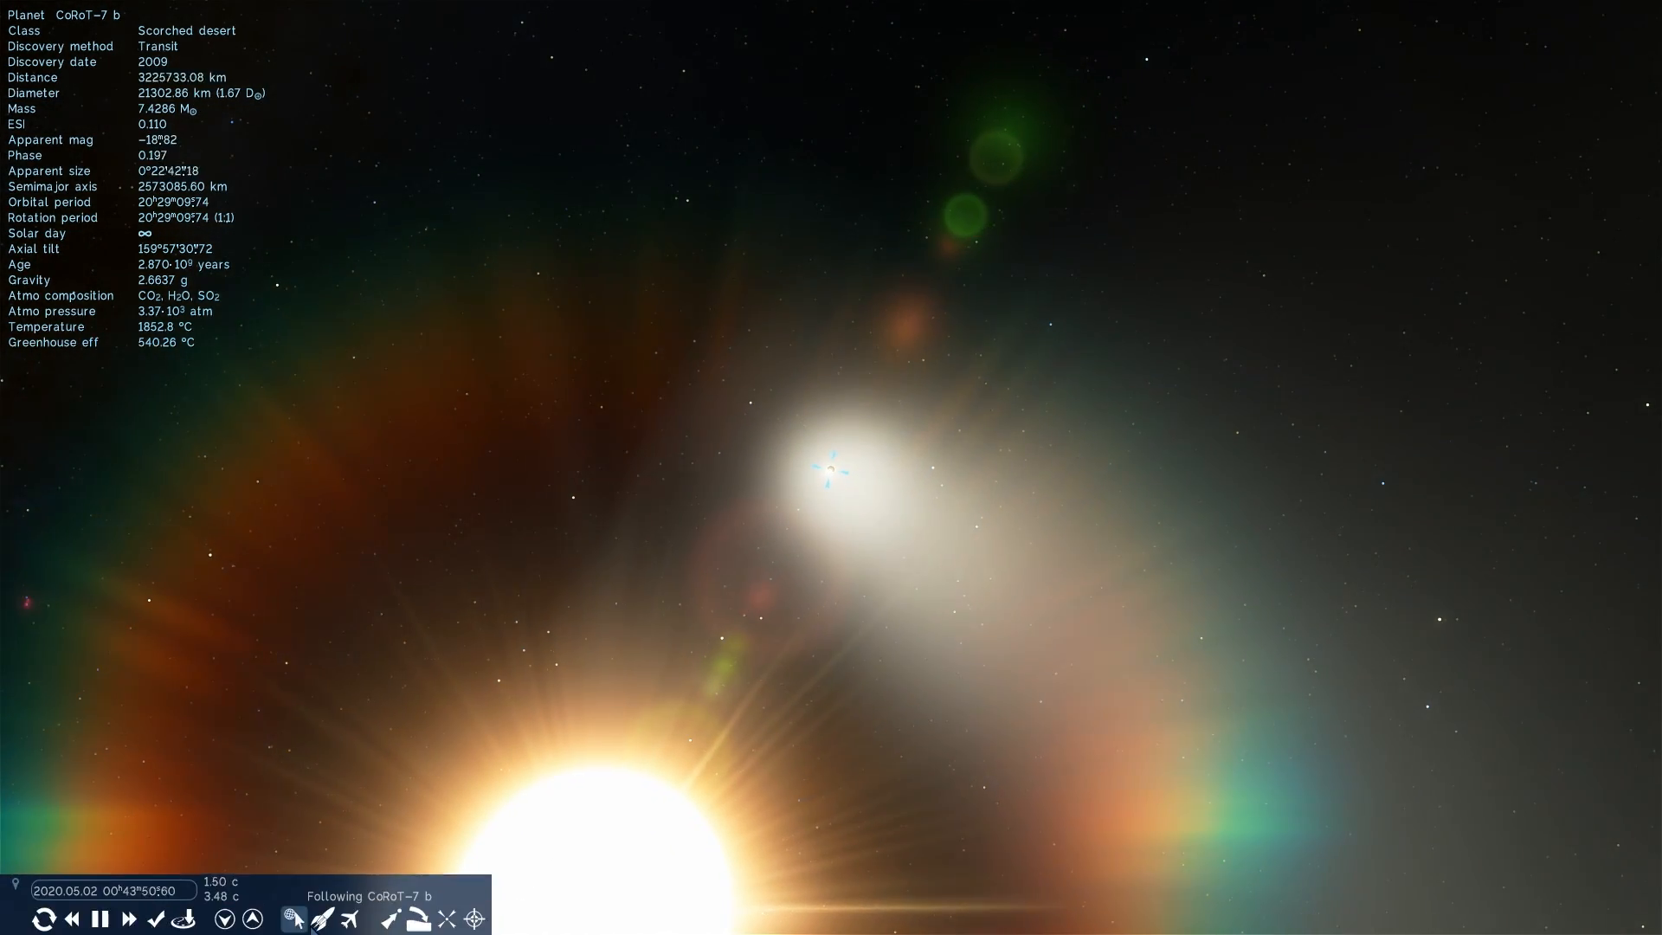
click(156, 919)
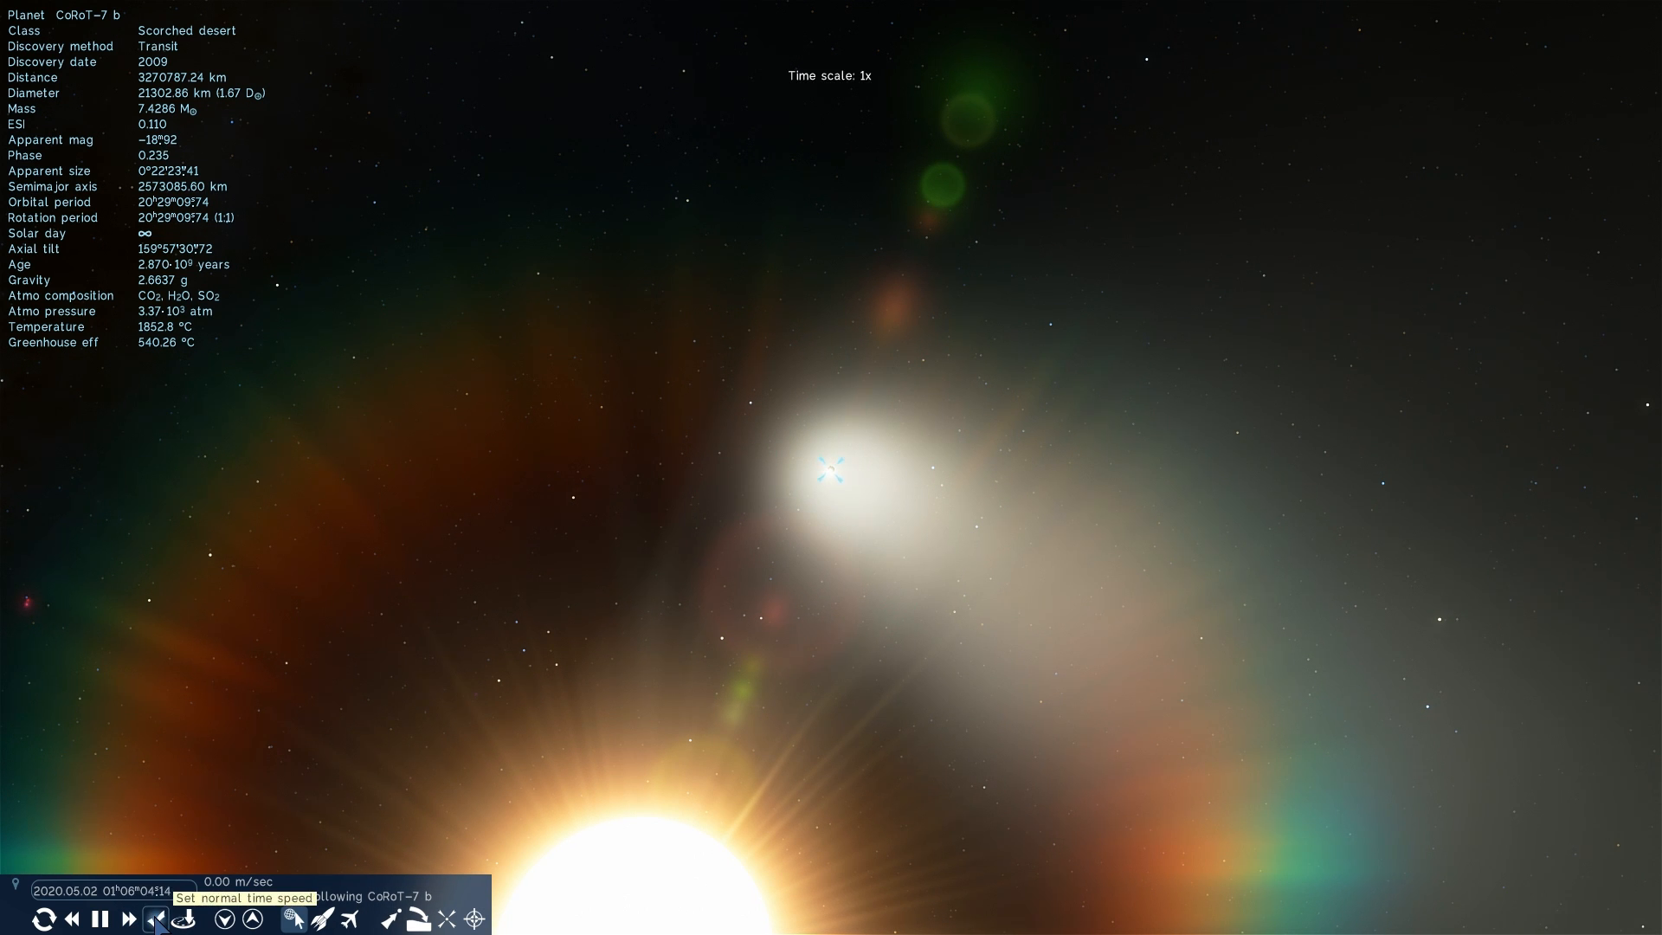
click(125, 919)
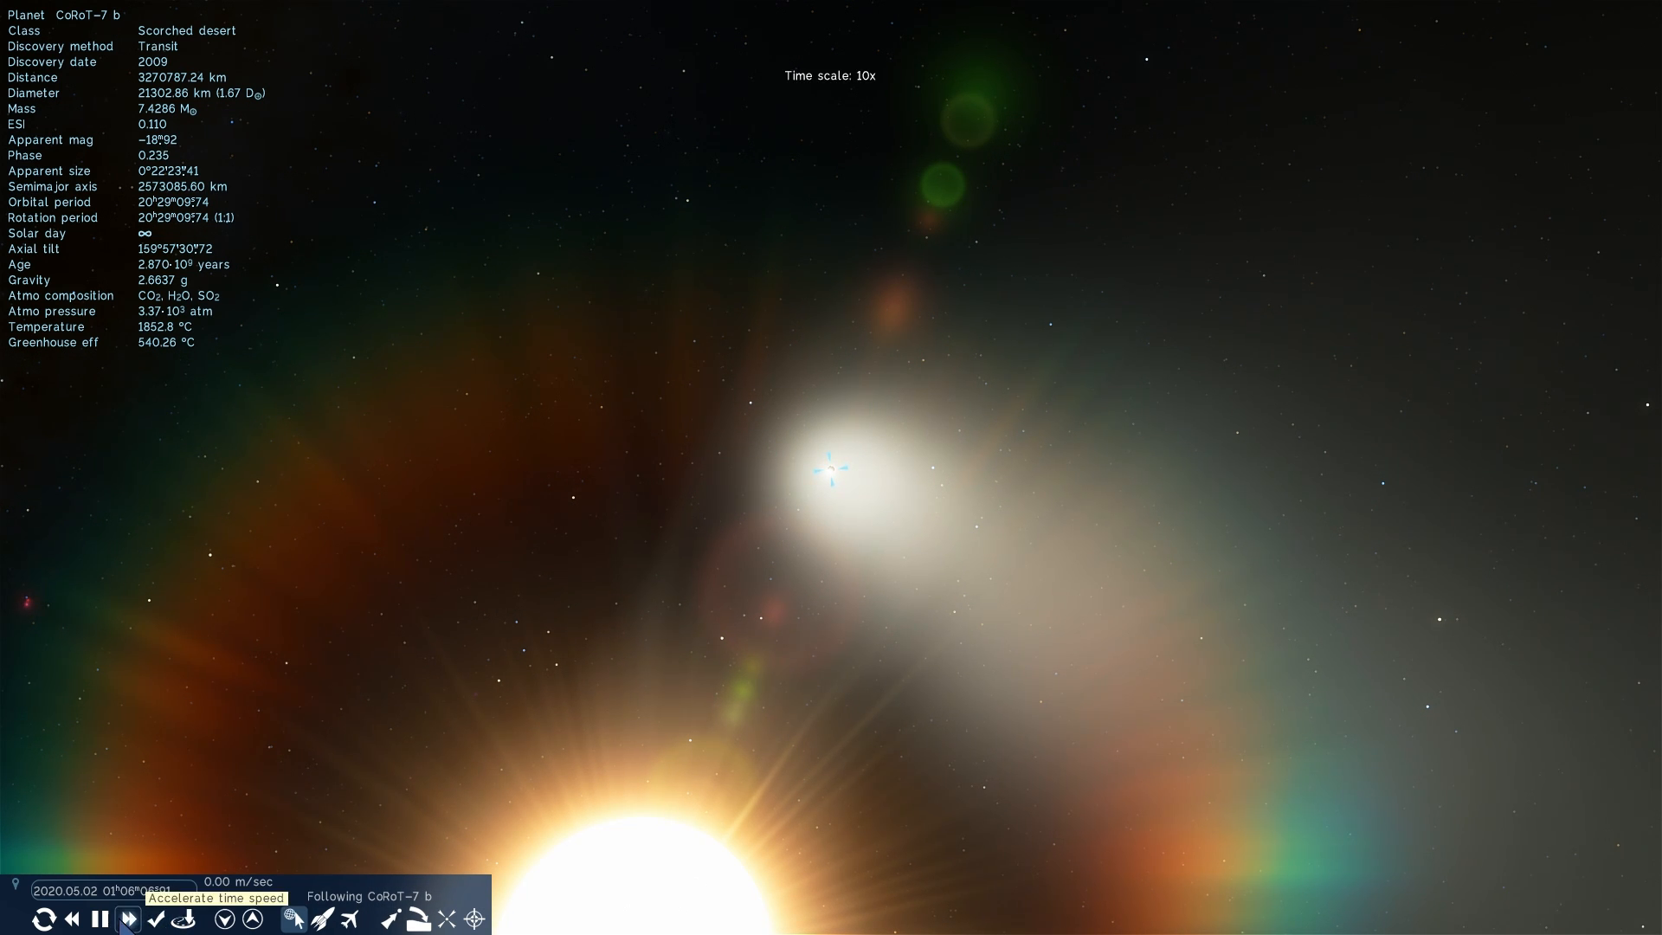
click(126, 920)
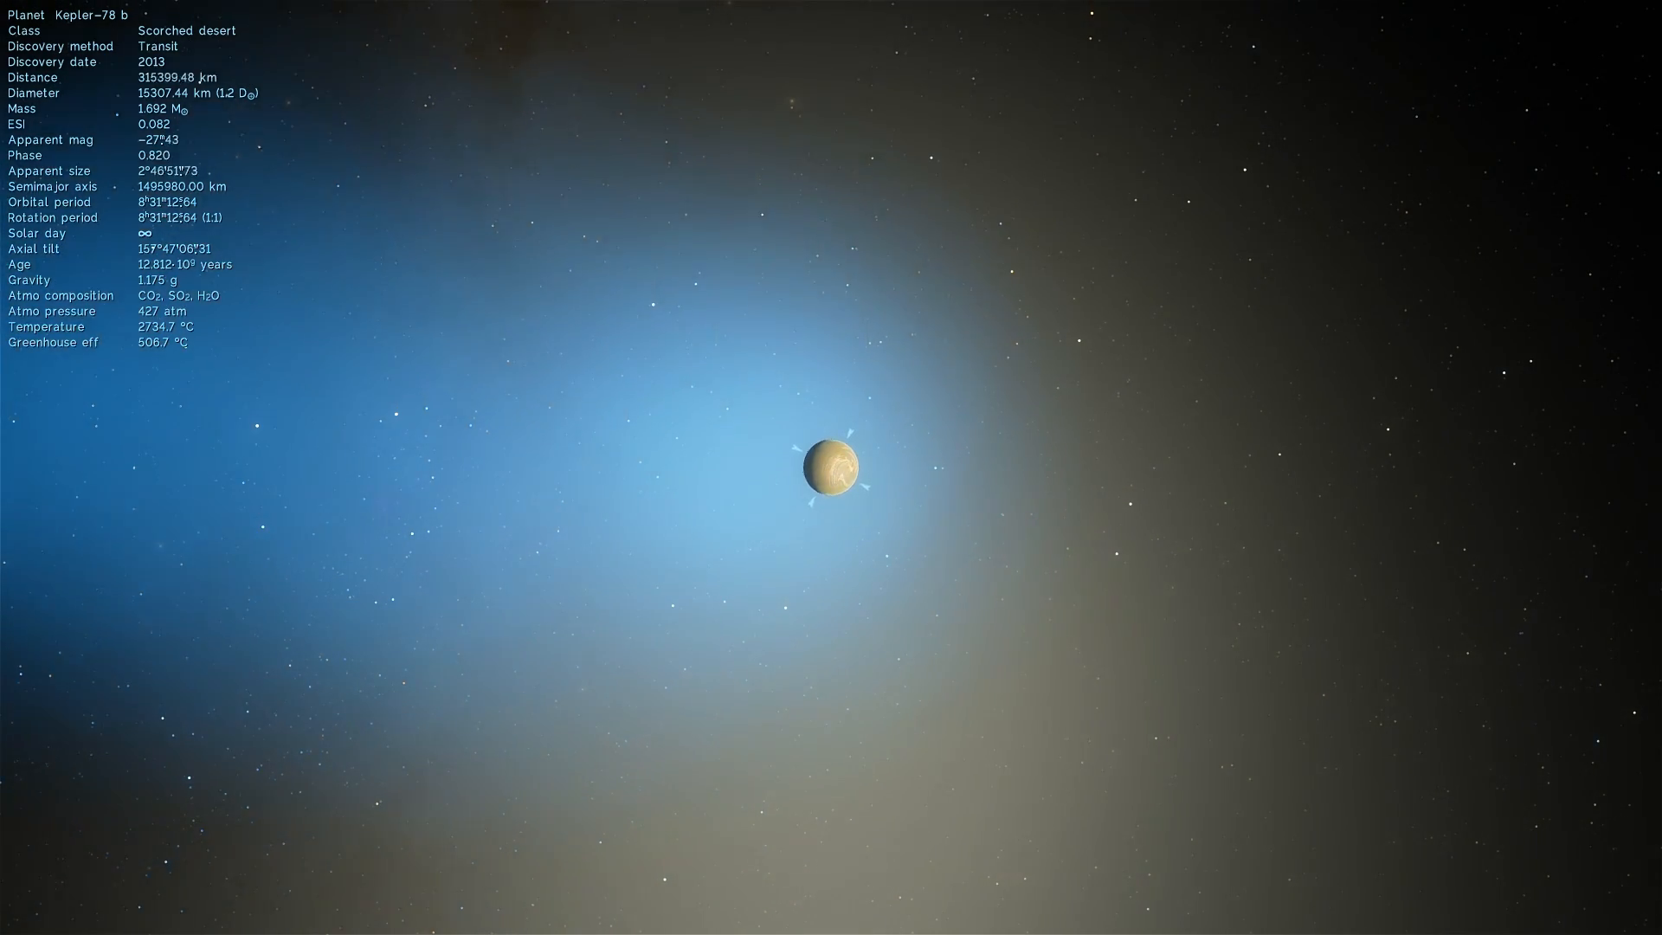
Zoom in on Kepler-78 b until its yellow surface fills the view.
scroll(up, 3)
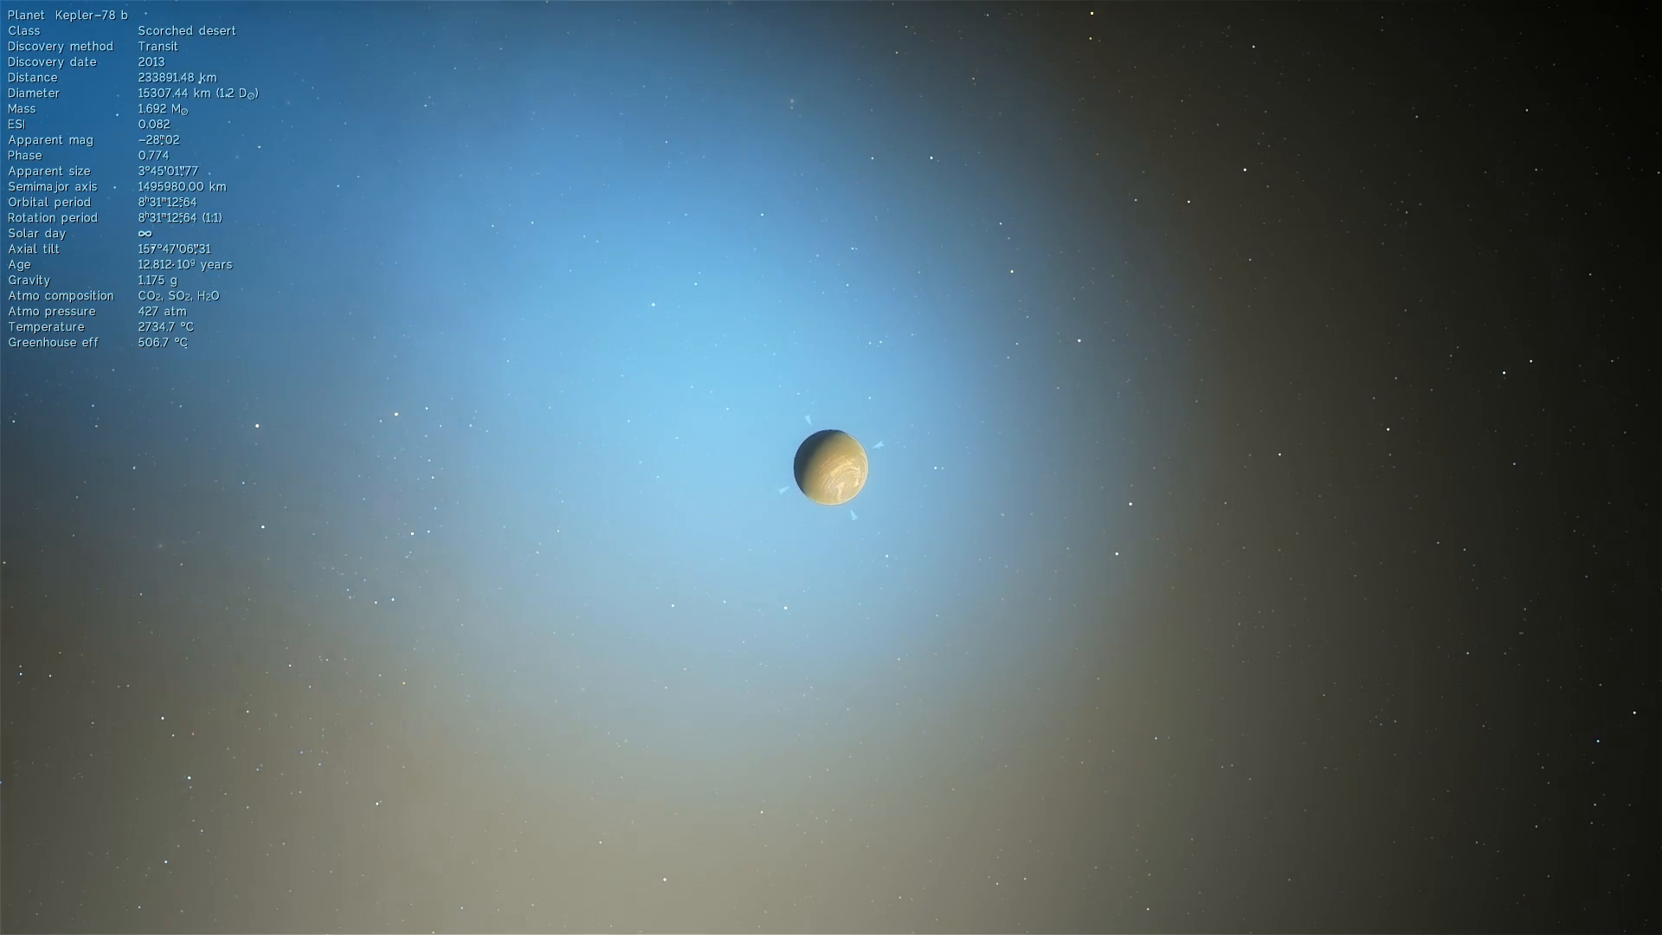
scroll(up, 3)
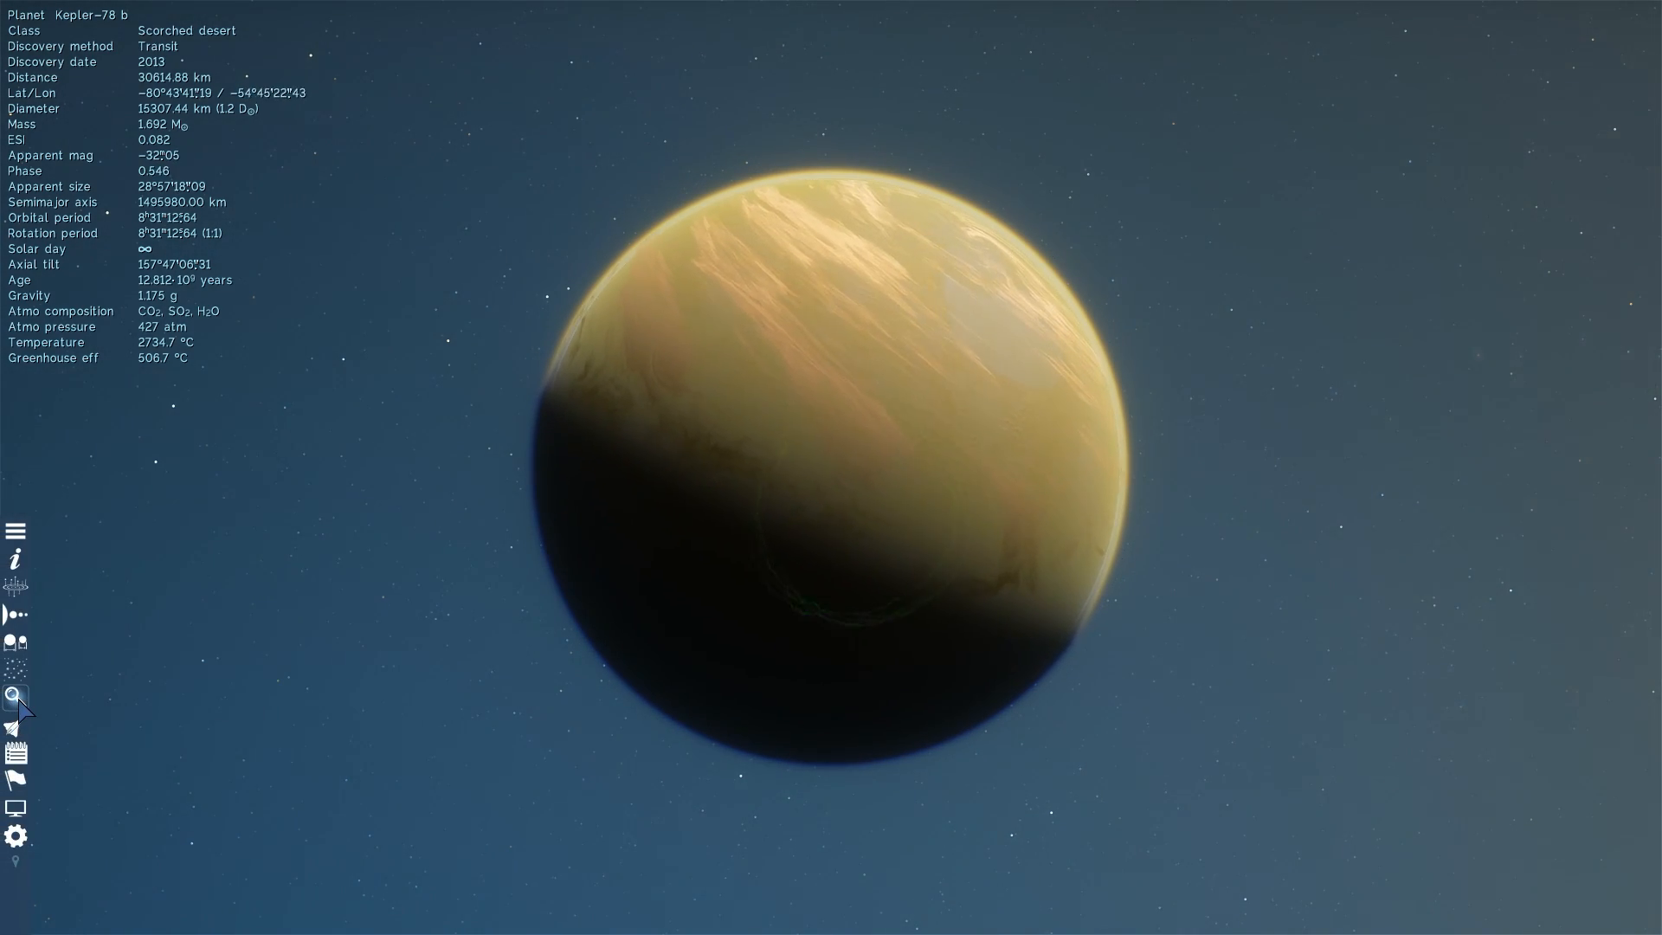
Find Rigel Kentaurus B by name and travel to the star.
click(16, 696)
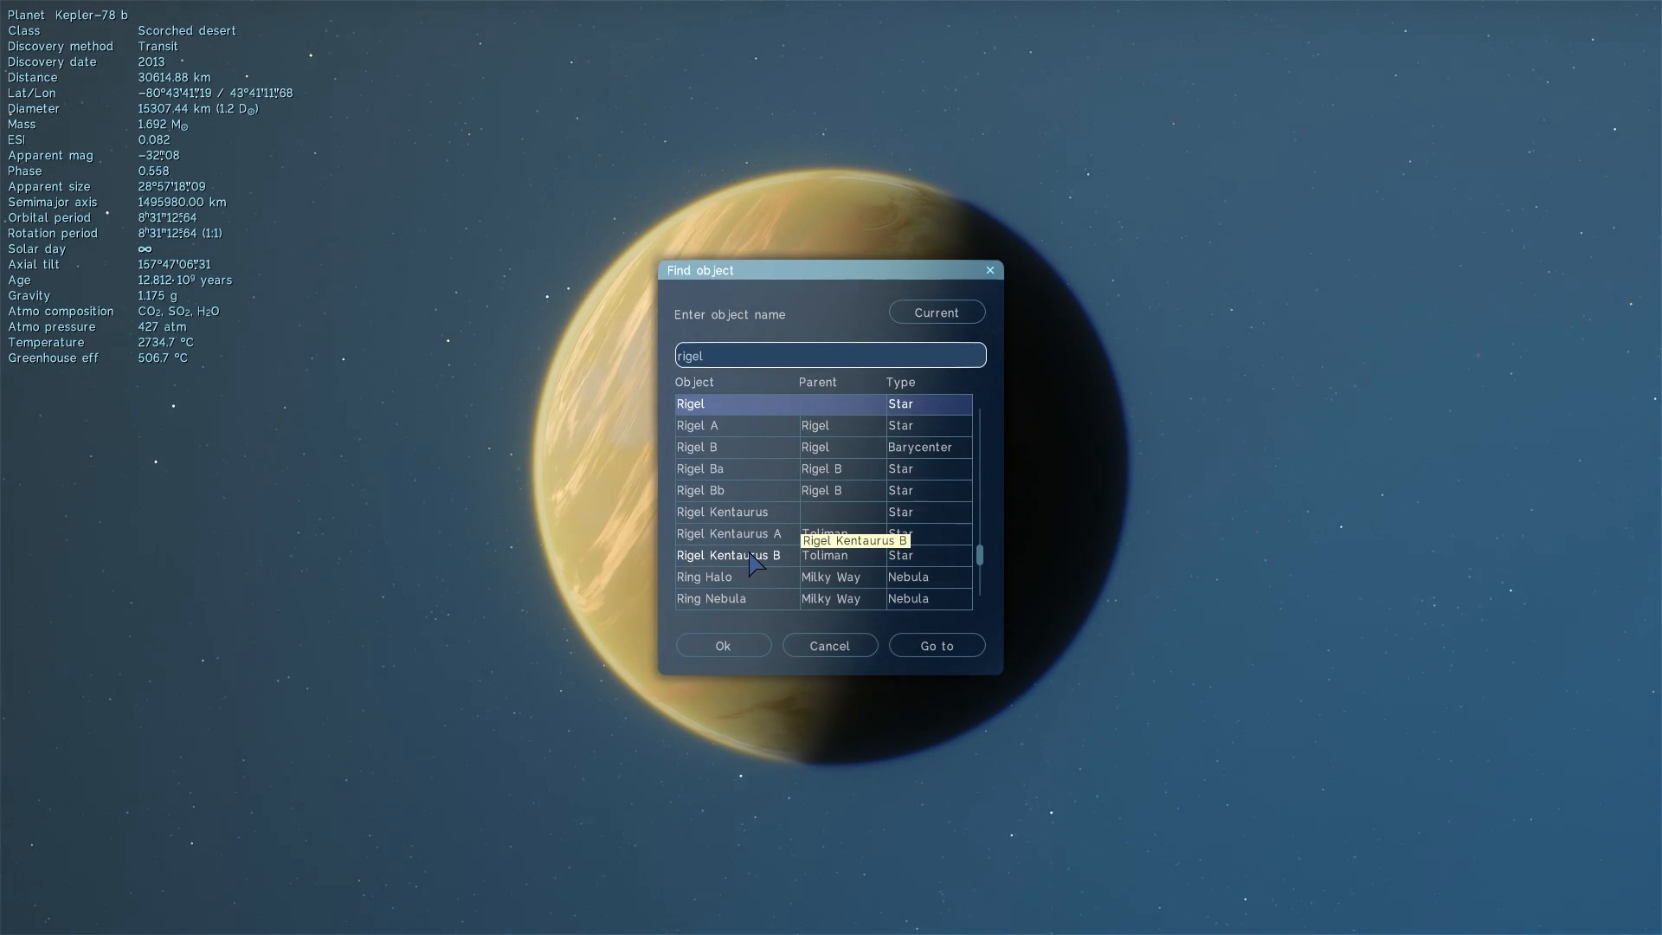
click(729, 554)
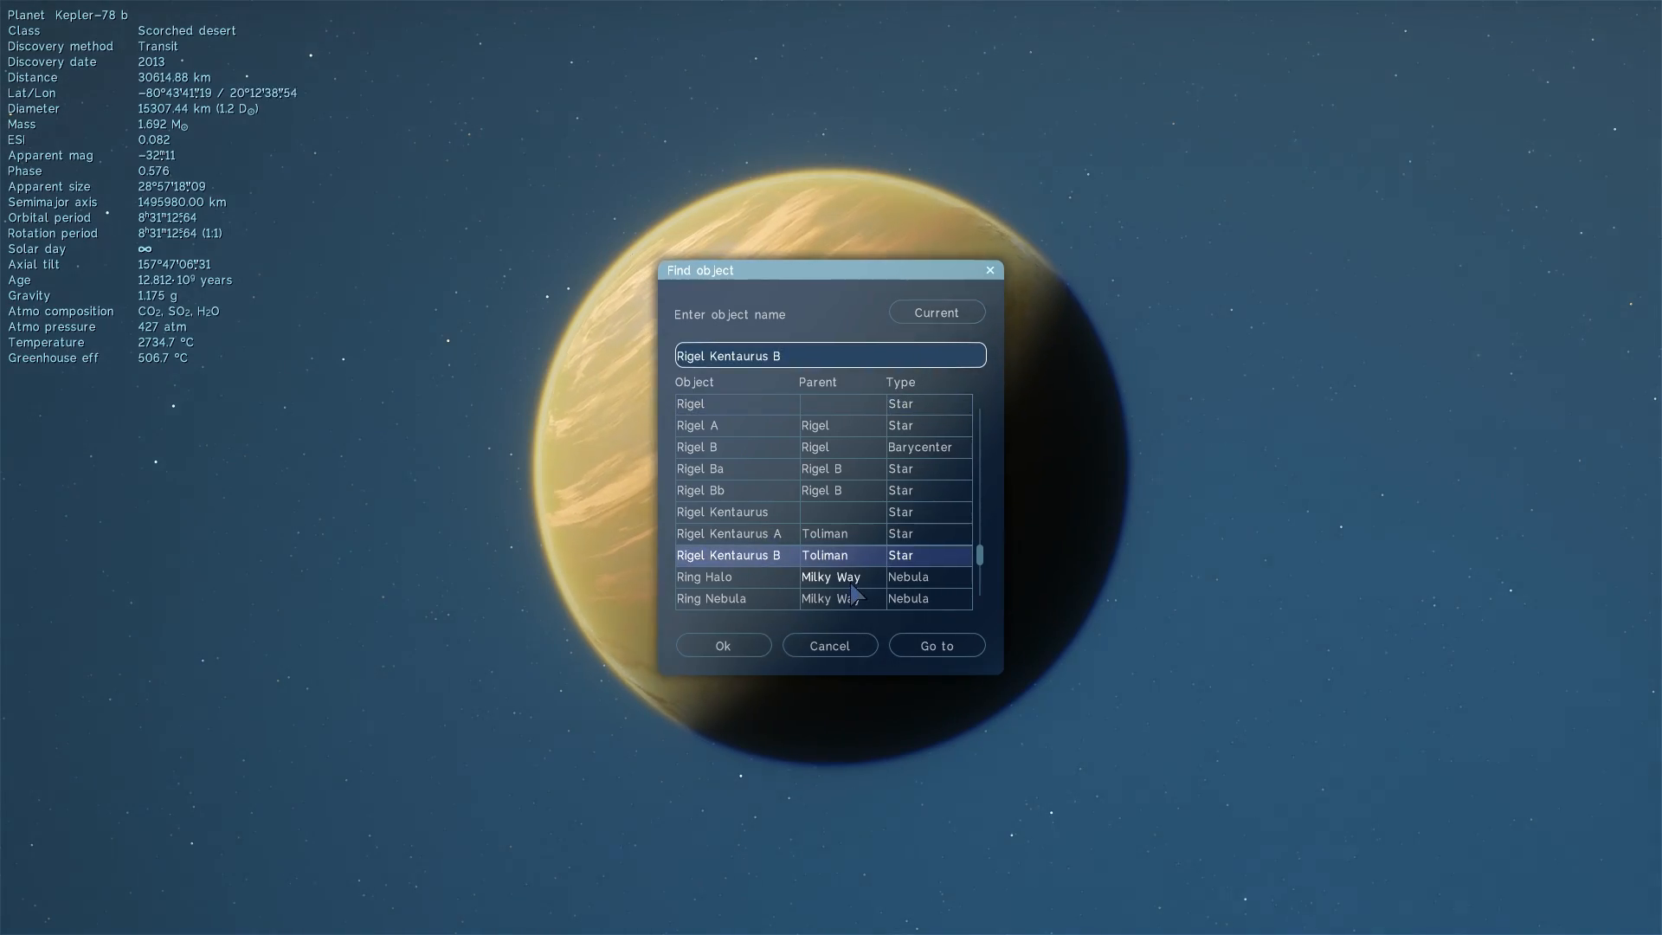
click(934, 644)
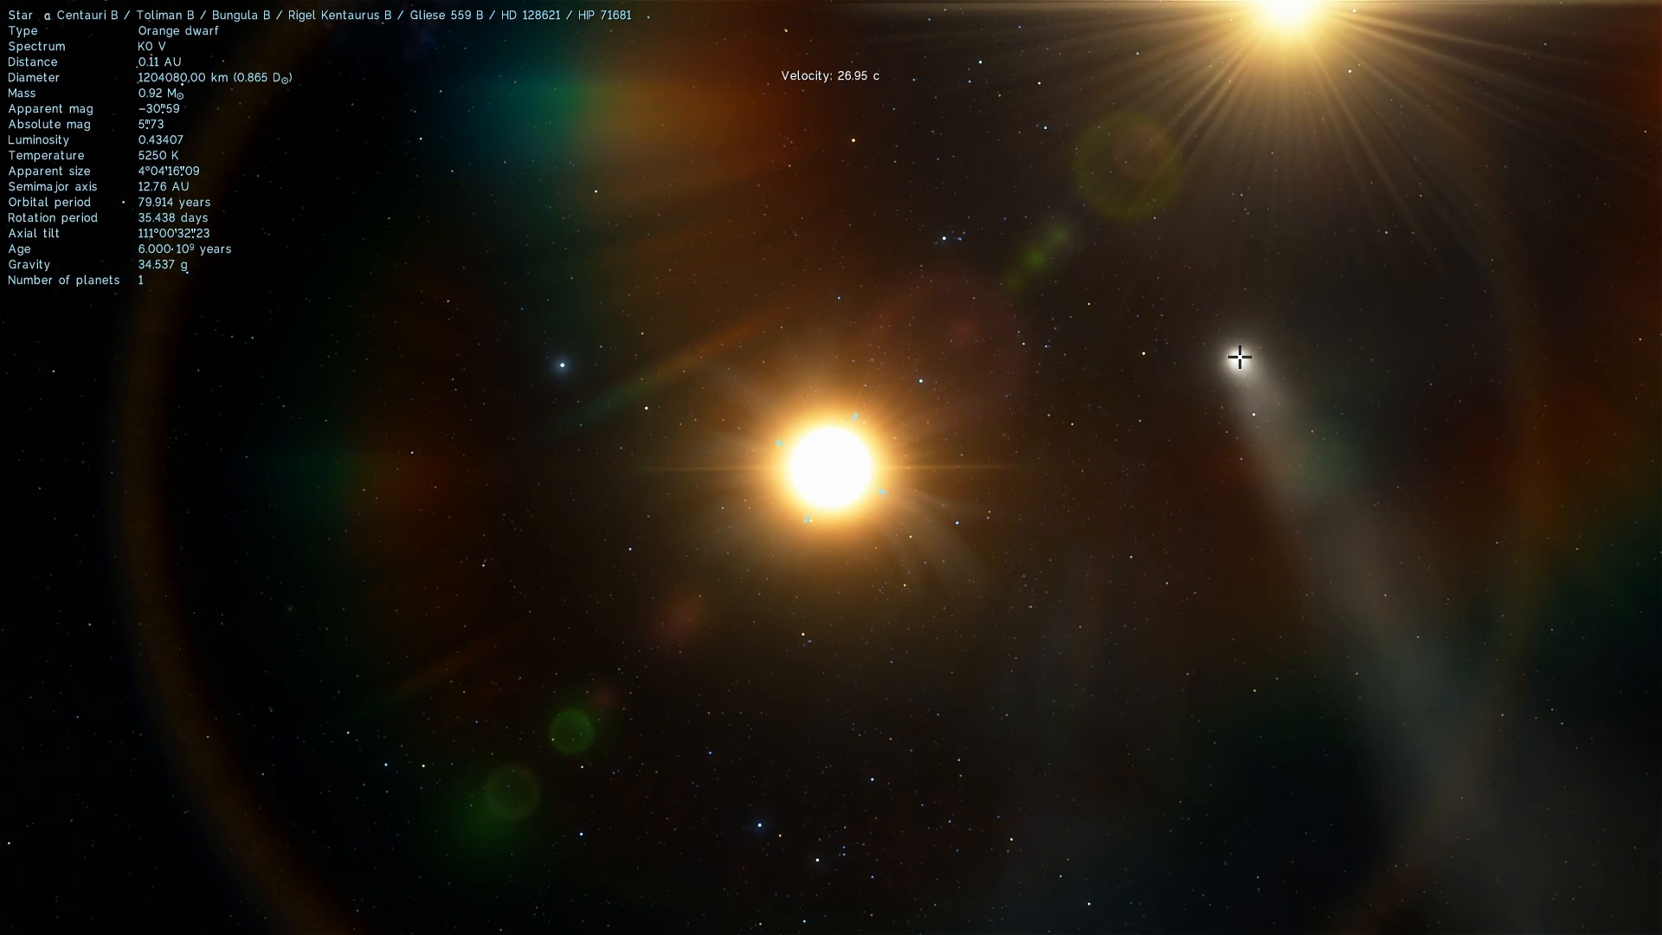
Select Alpha Centauri B b and zoom in to view its banded surface closely.
click(1234, 360)
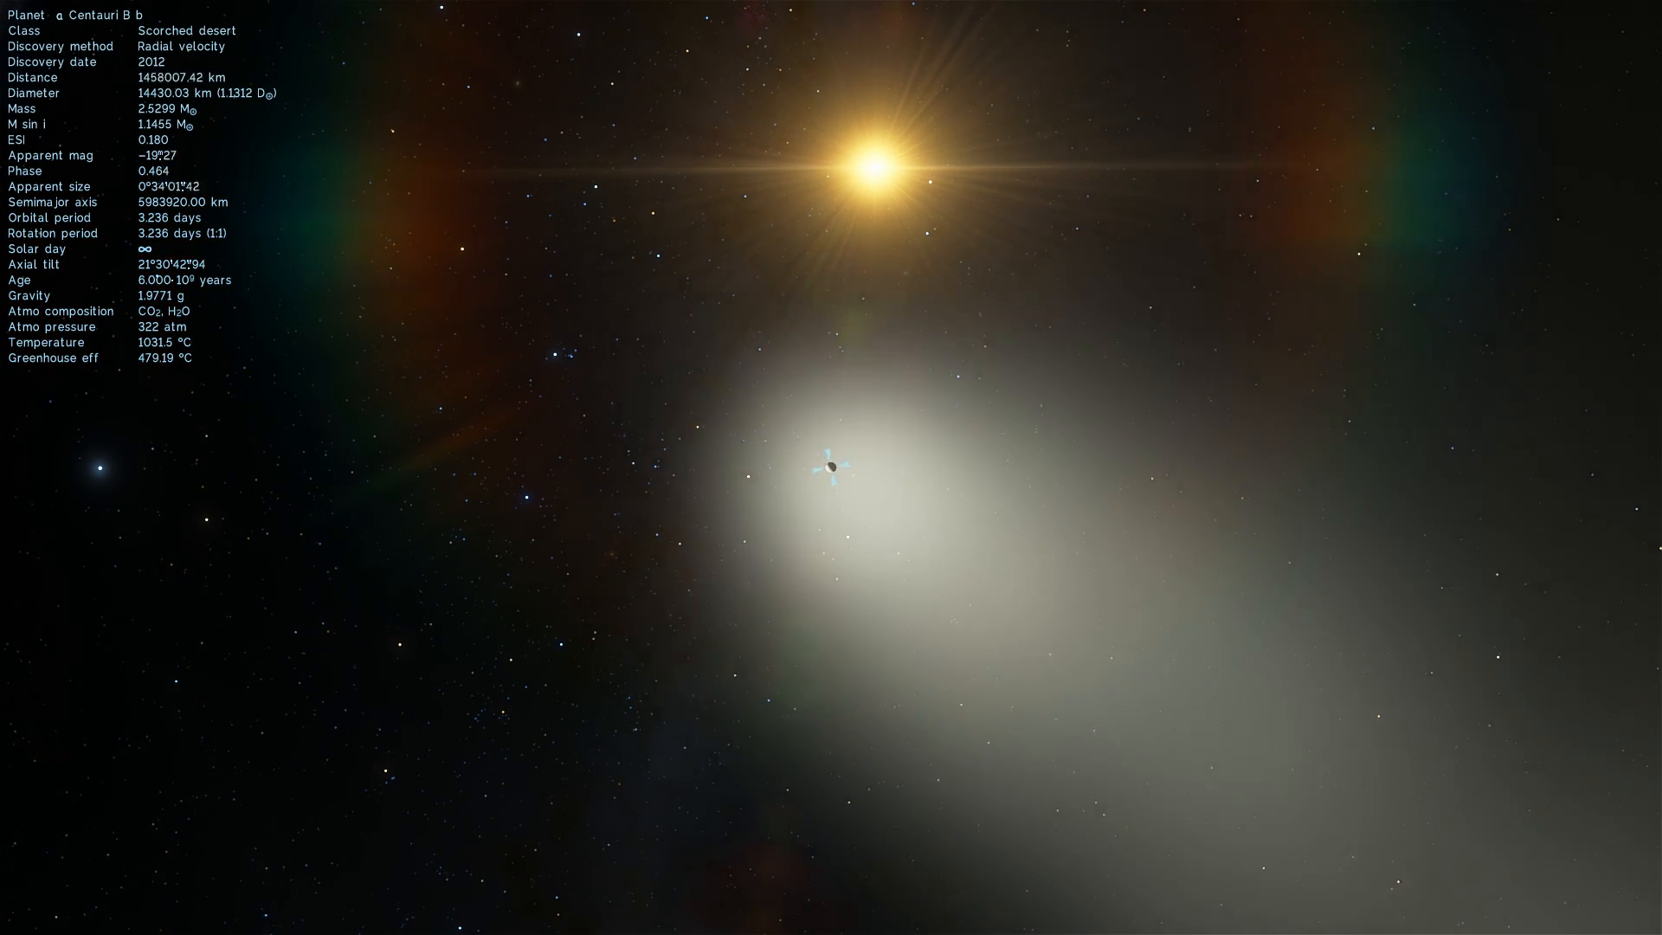
scroll(up, 3)
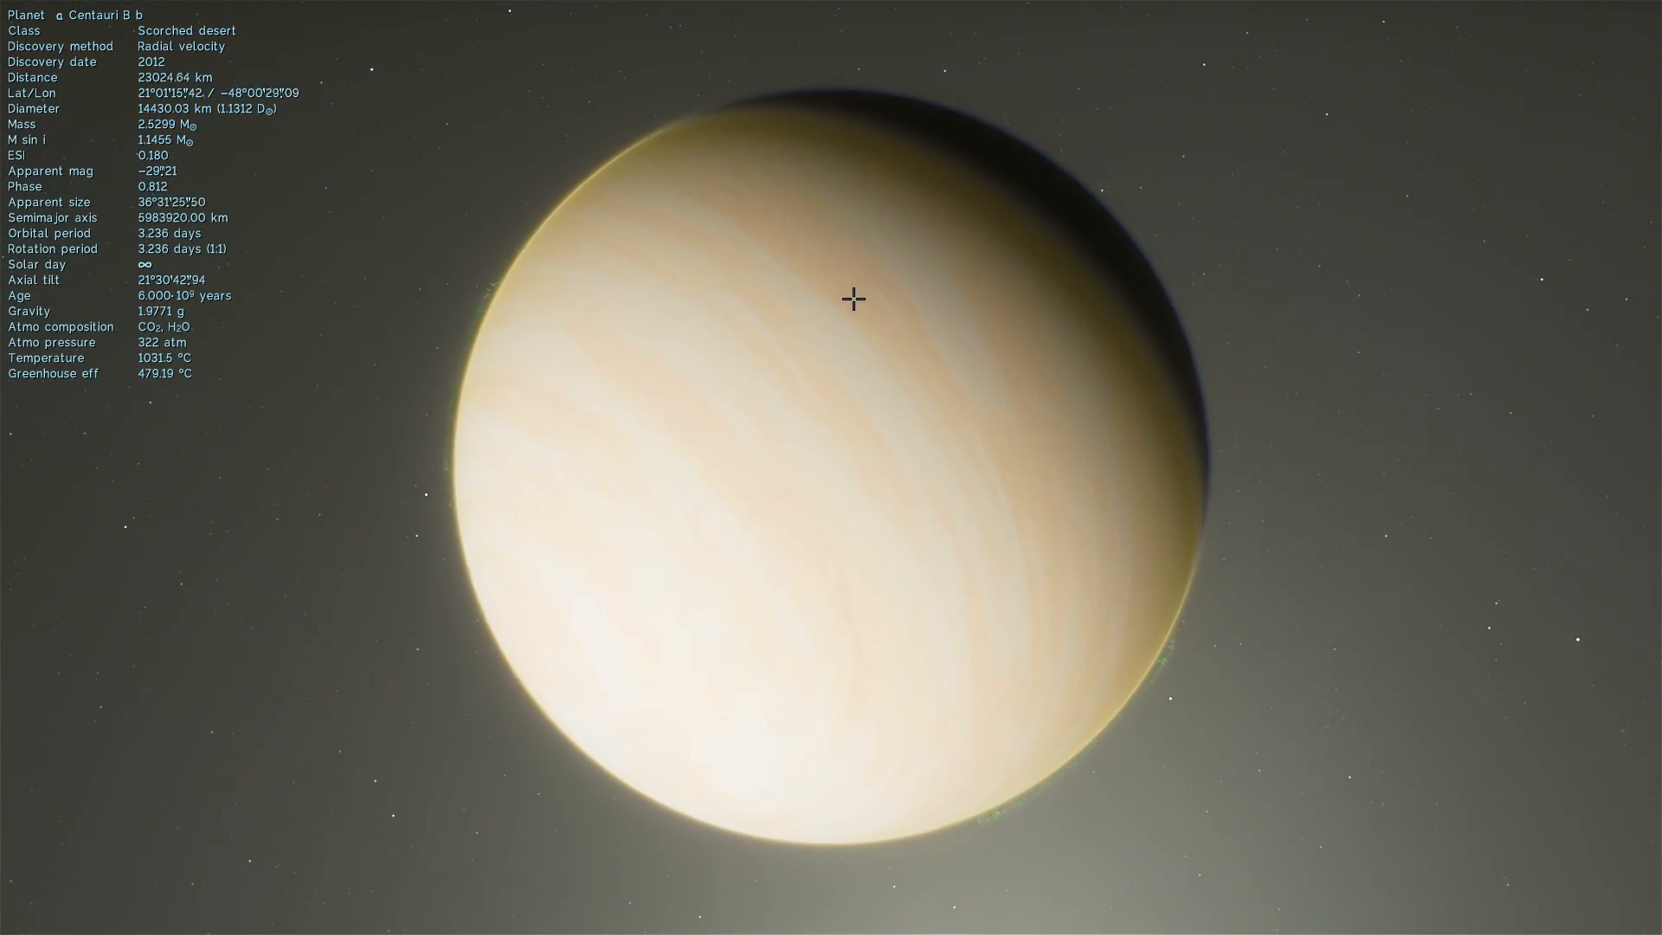
scroll(up, 3)
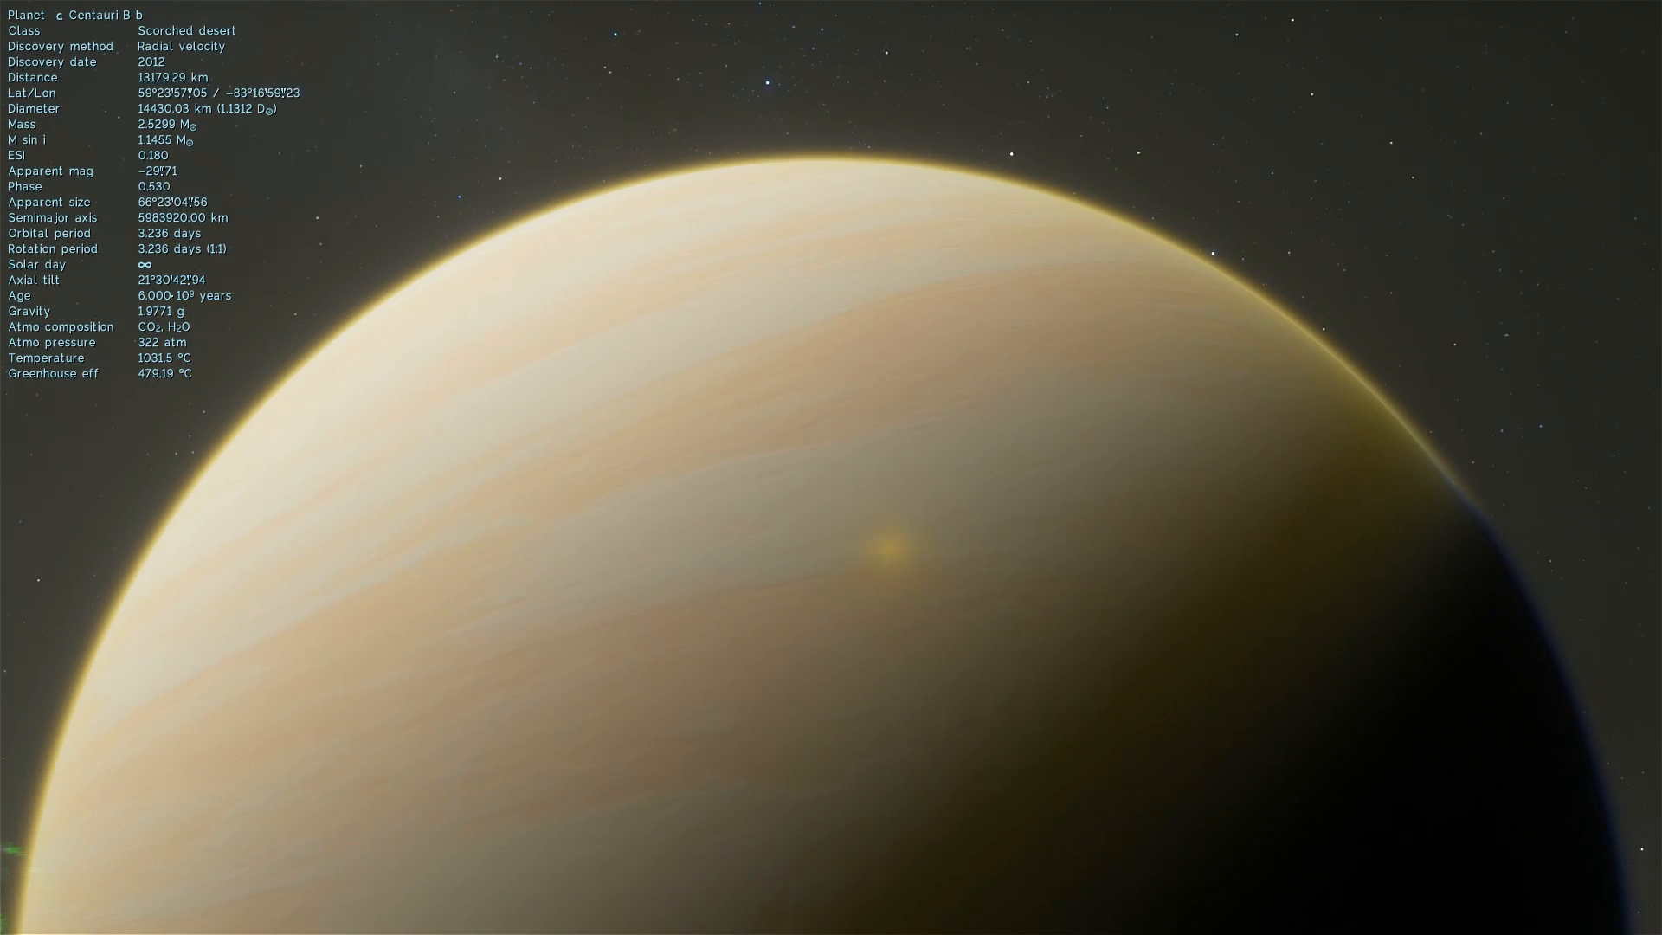
scroll(down, 3)
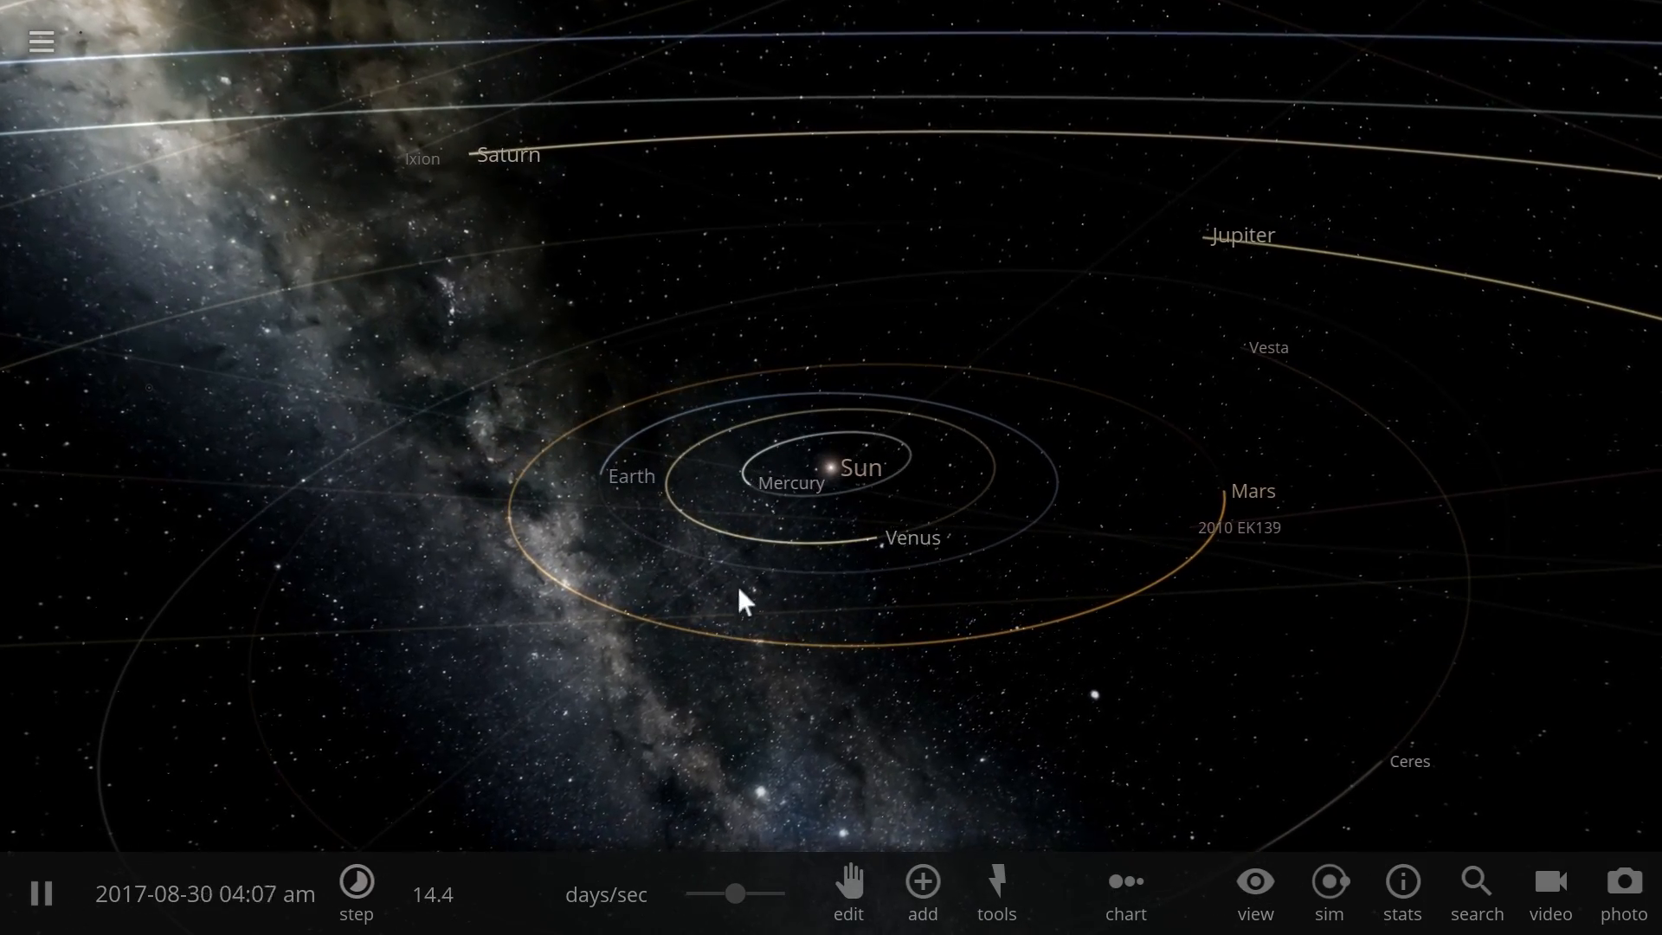
click(857, 465)
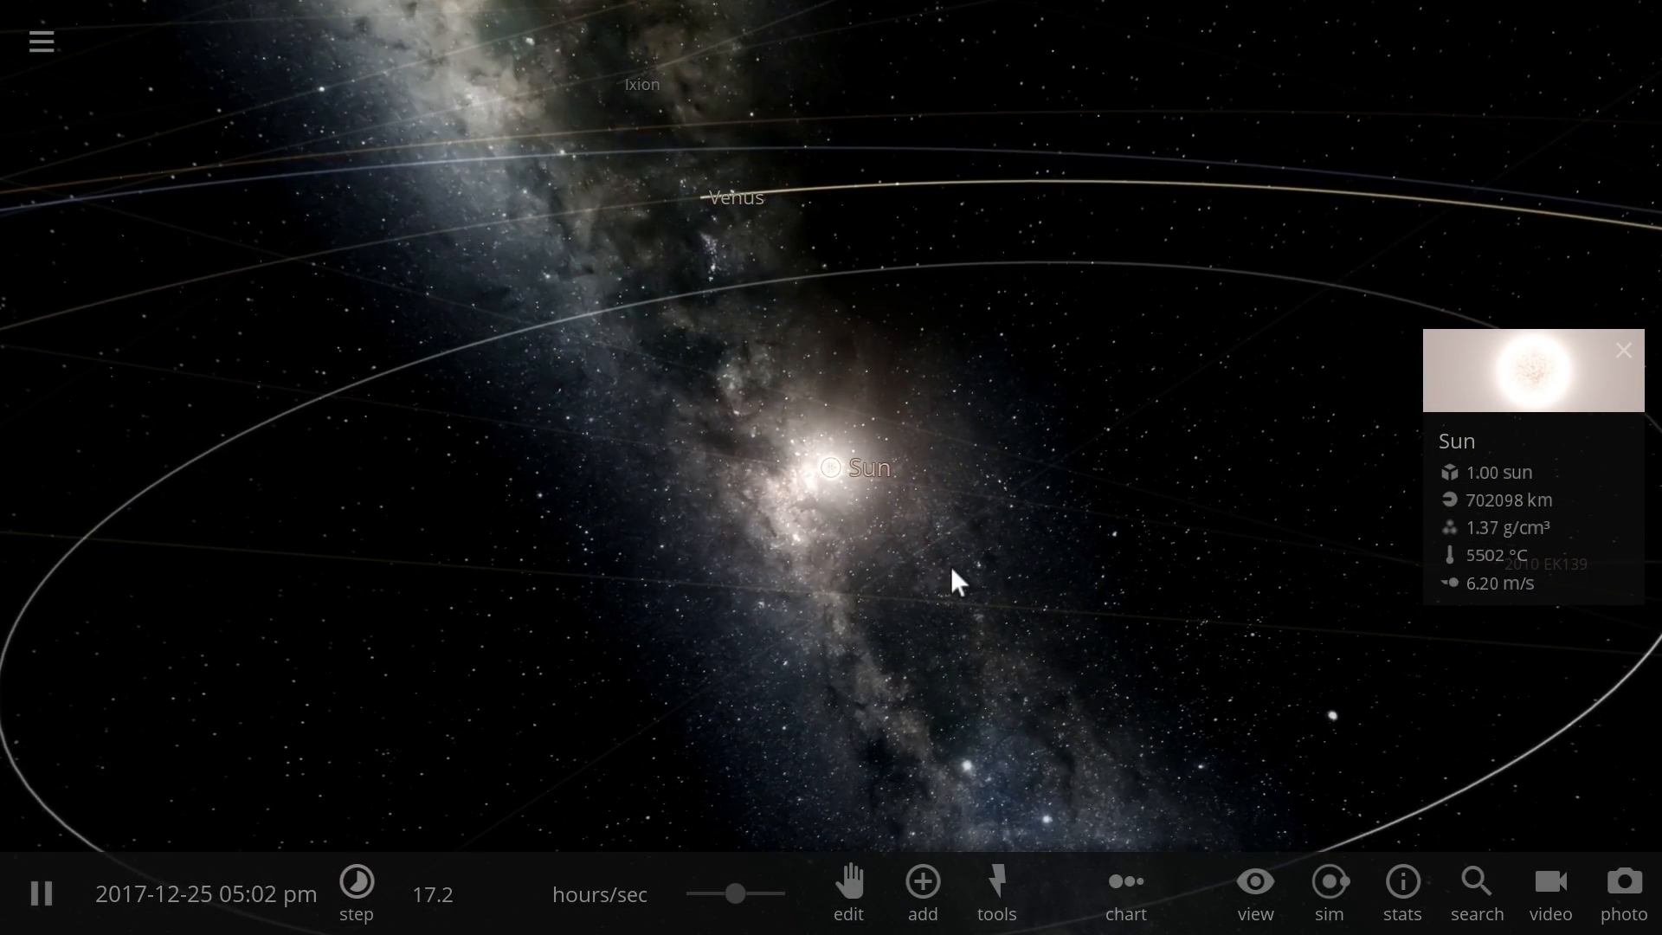
click(1351, 445)
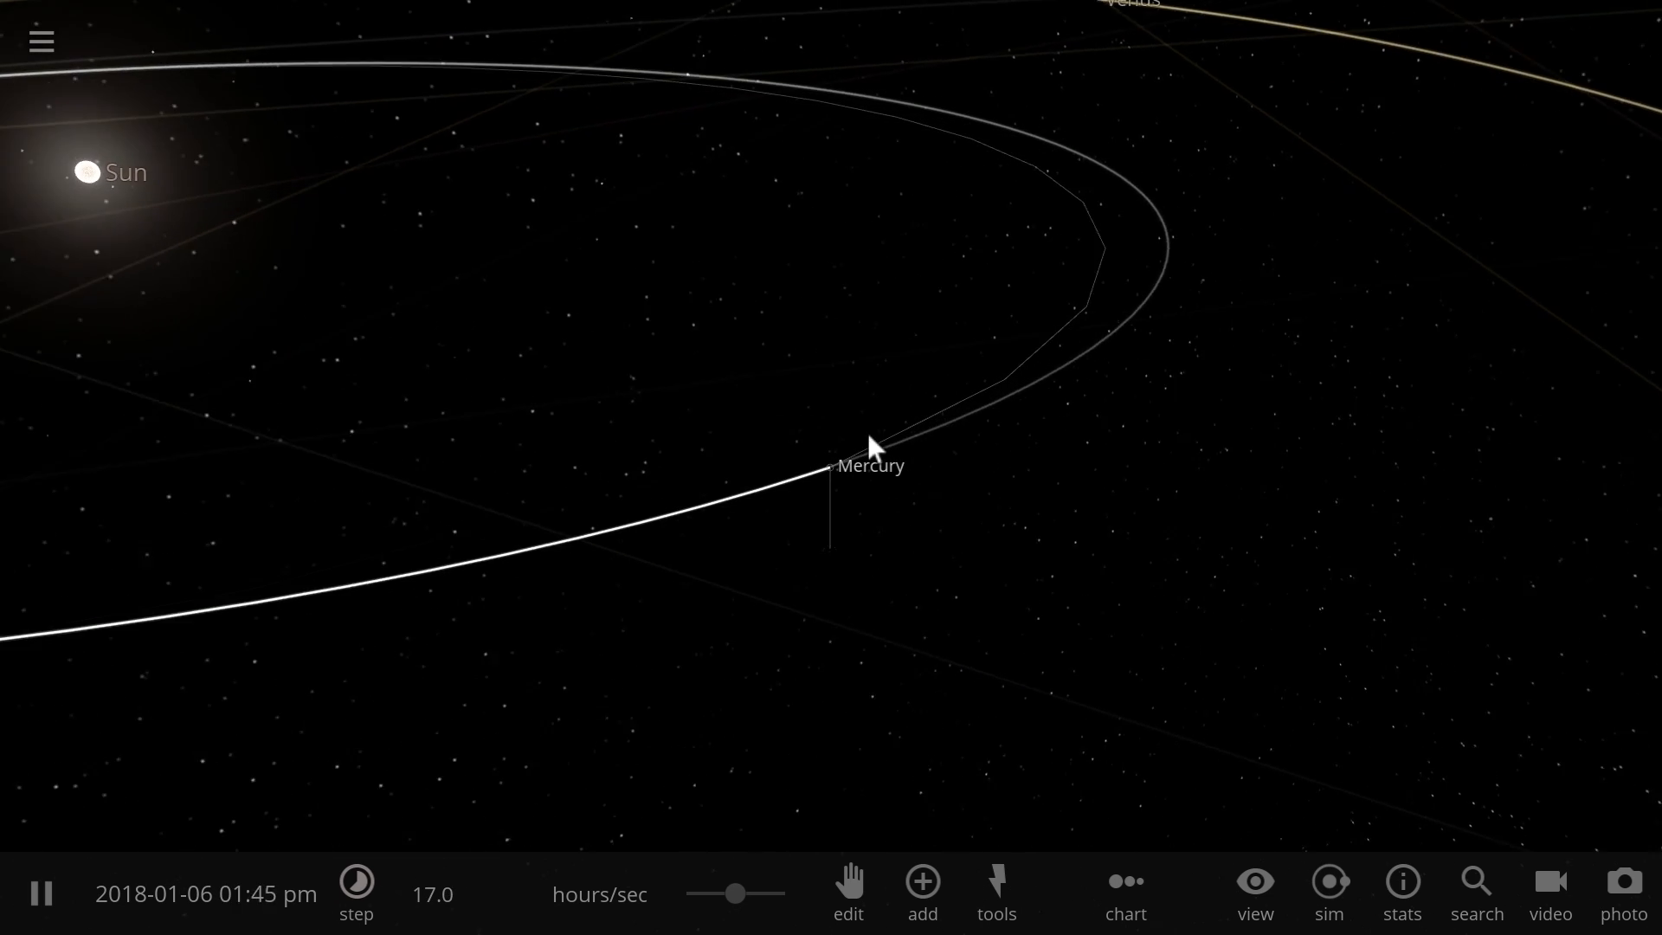
click(829, 467)
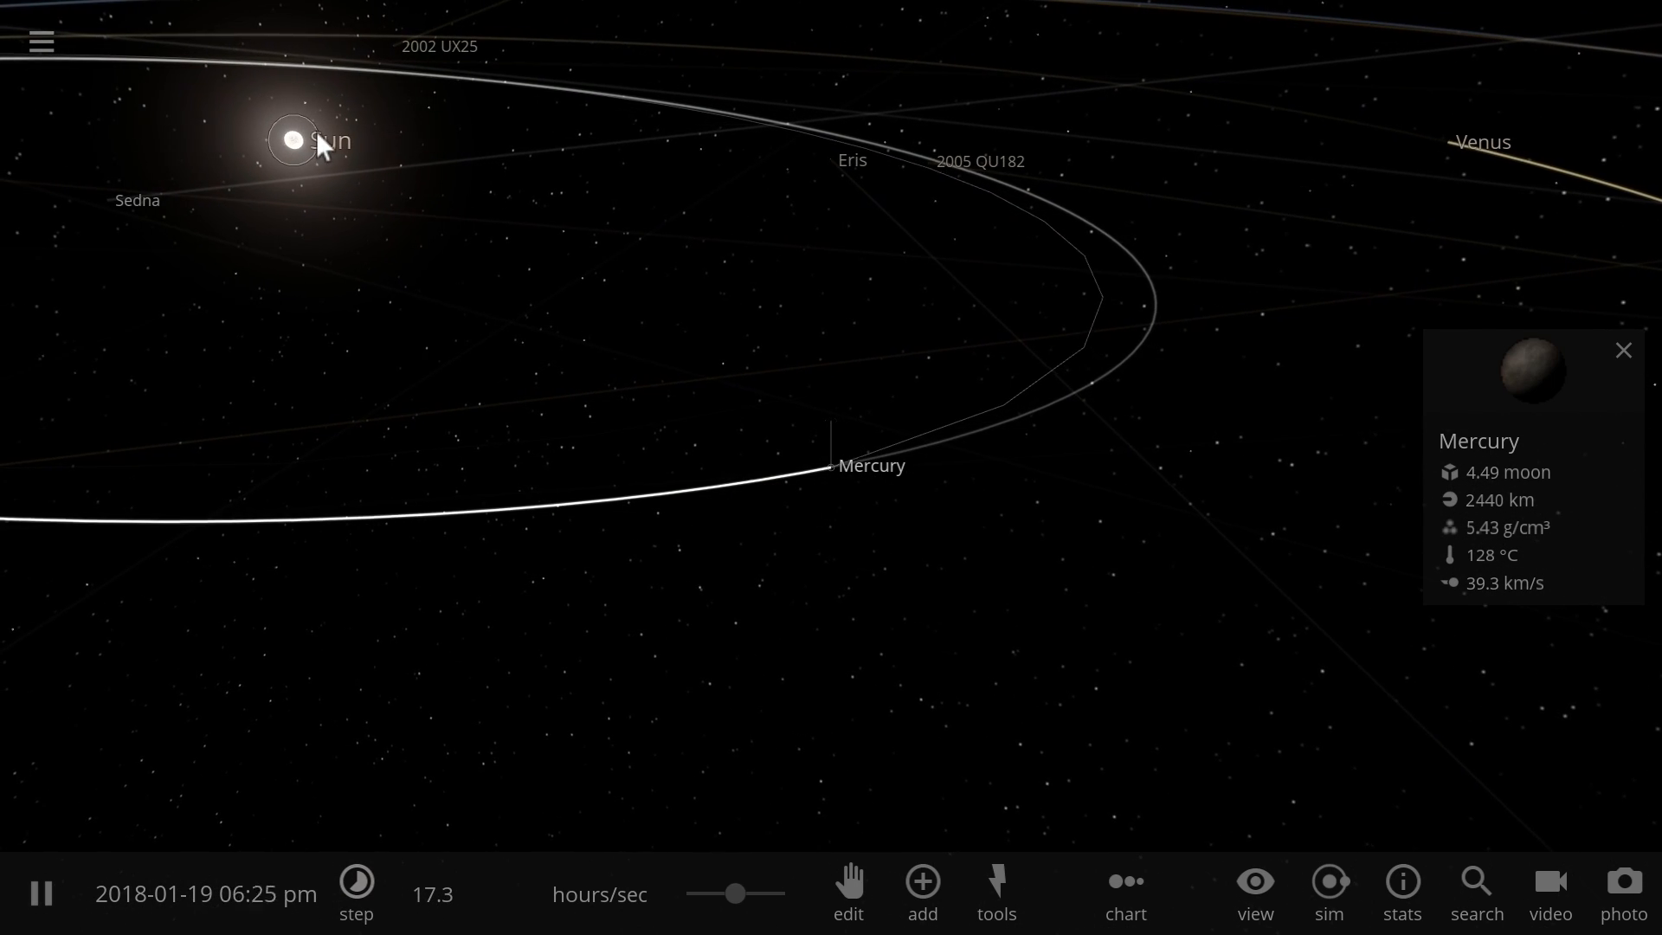
click(291, 139)
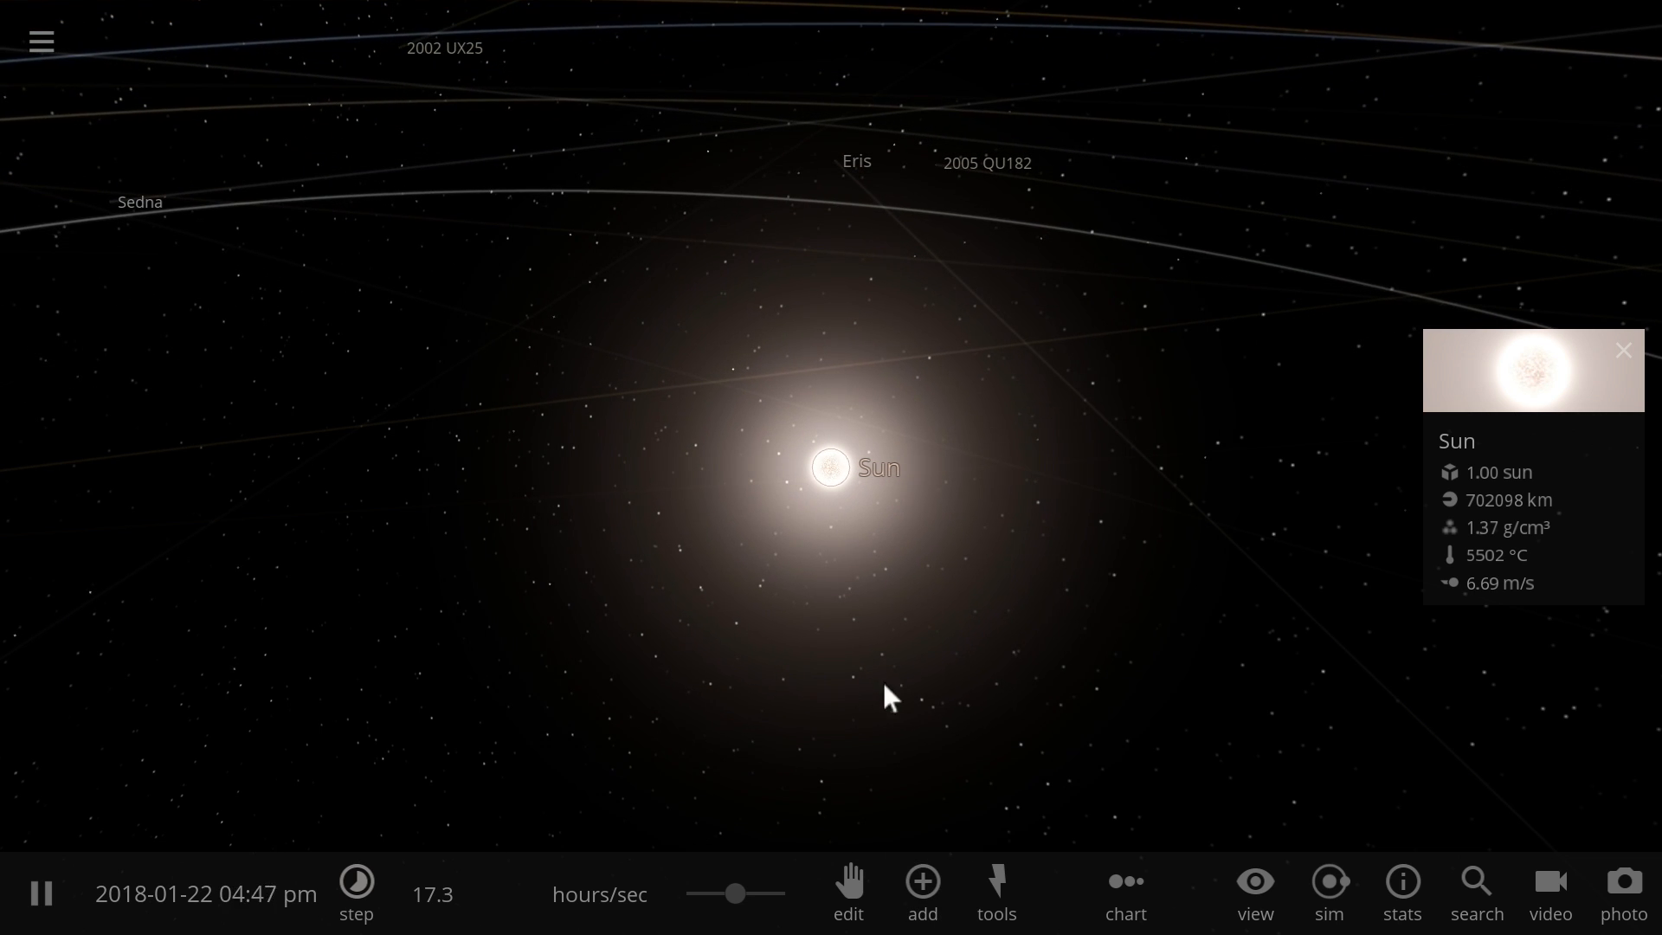
Search 'corot', place CoRoT-7 b orbiting the Sun at 0.0147 AU and close its properties.
click(919, 890)
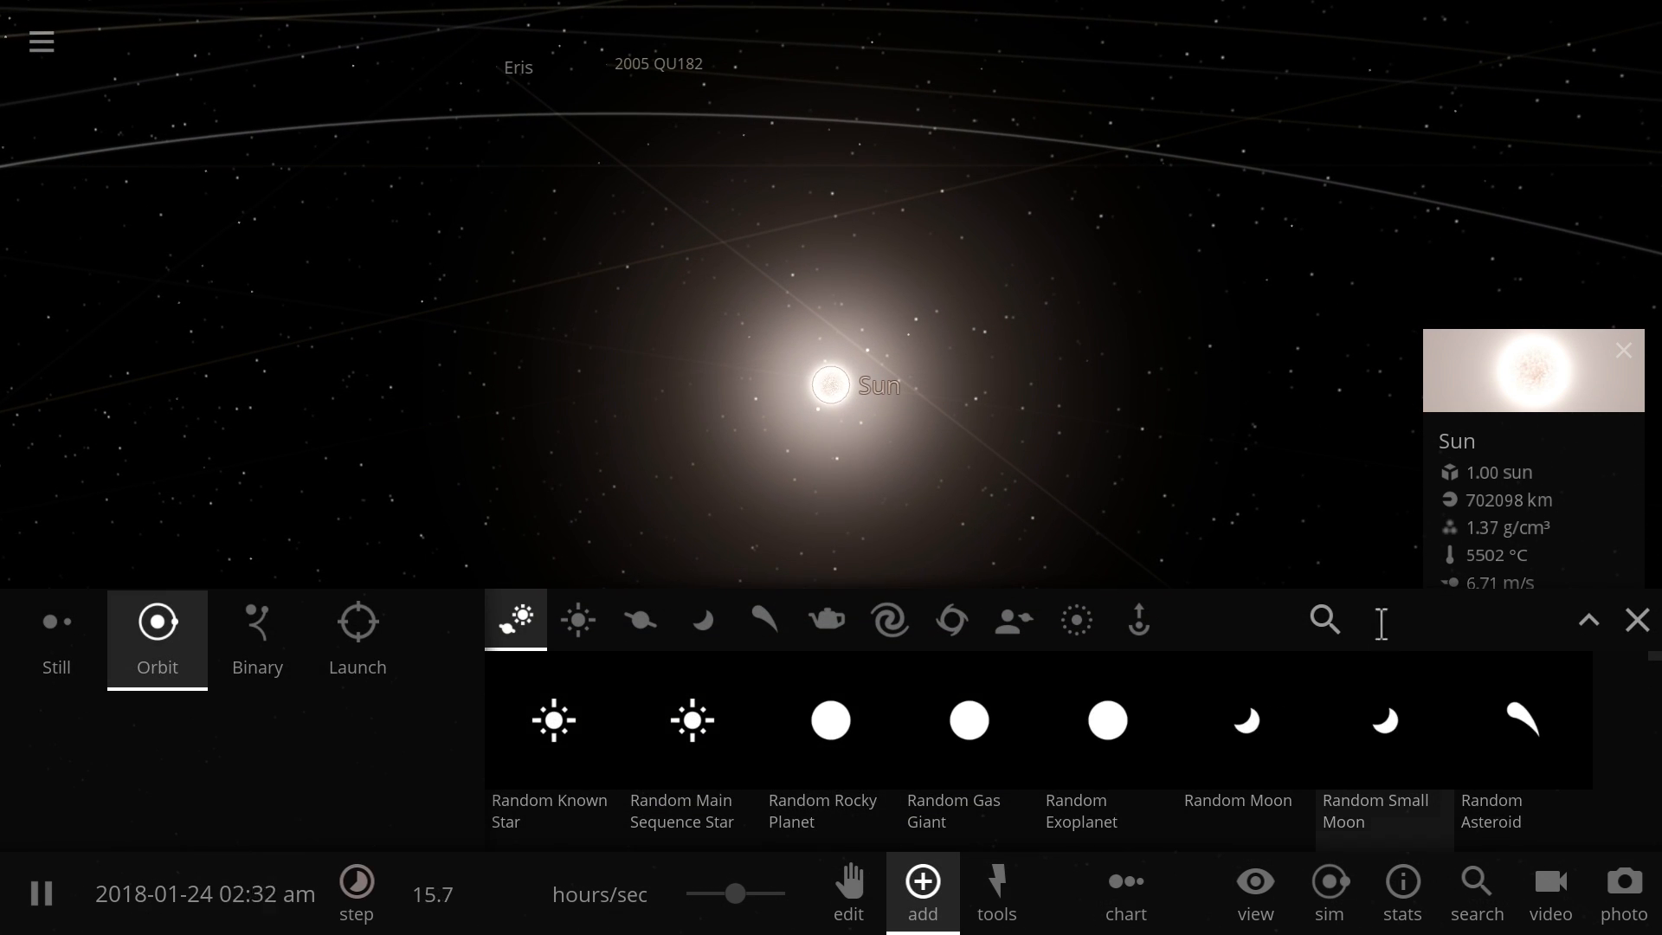
text(corot)
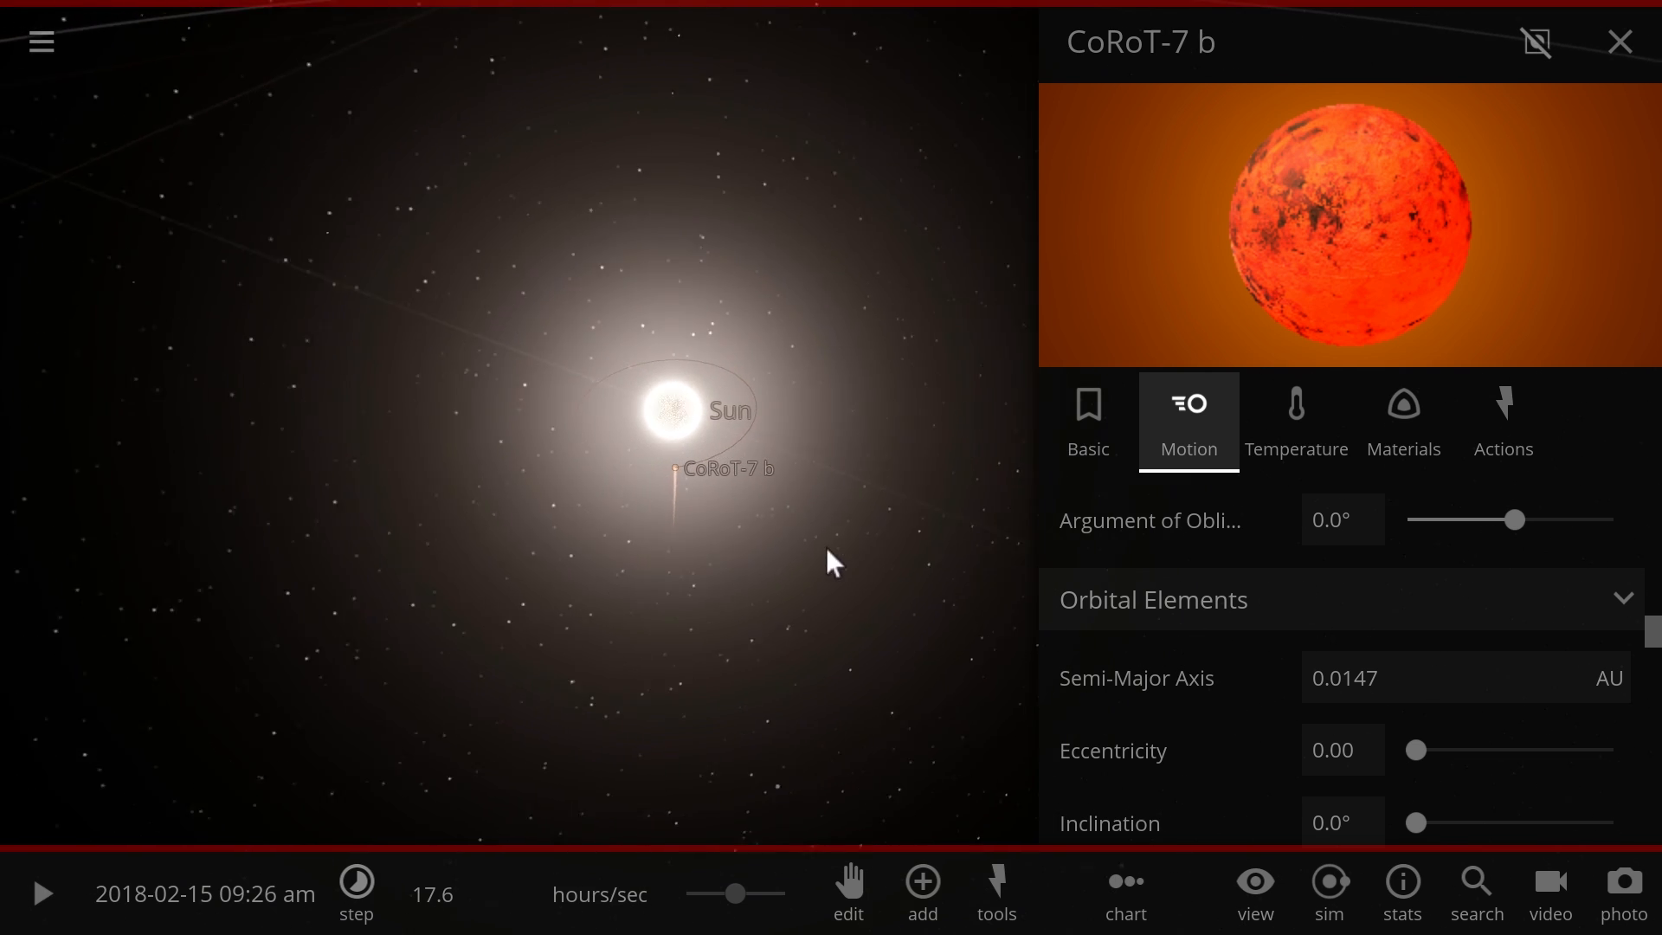
scroll(down, 3)
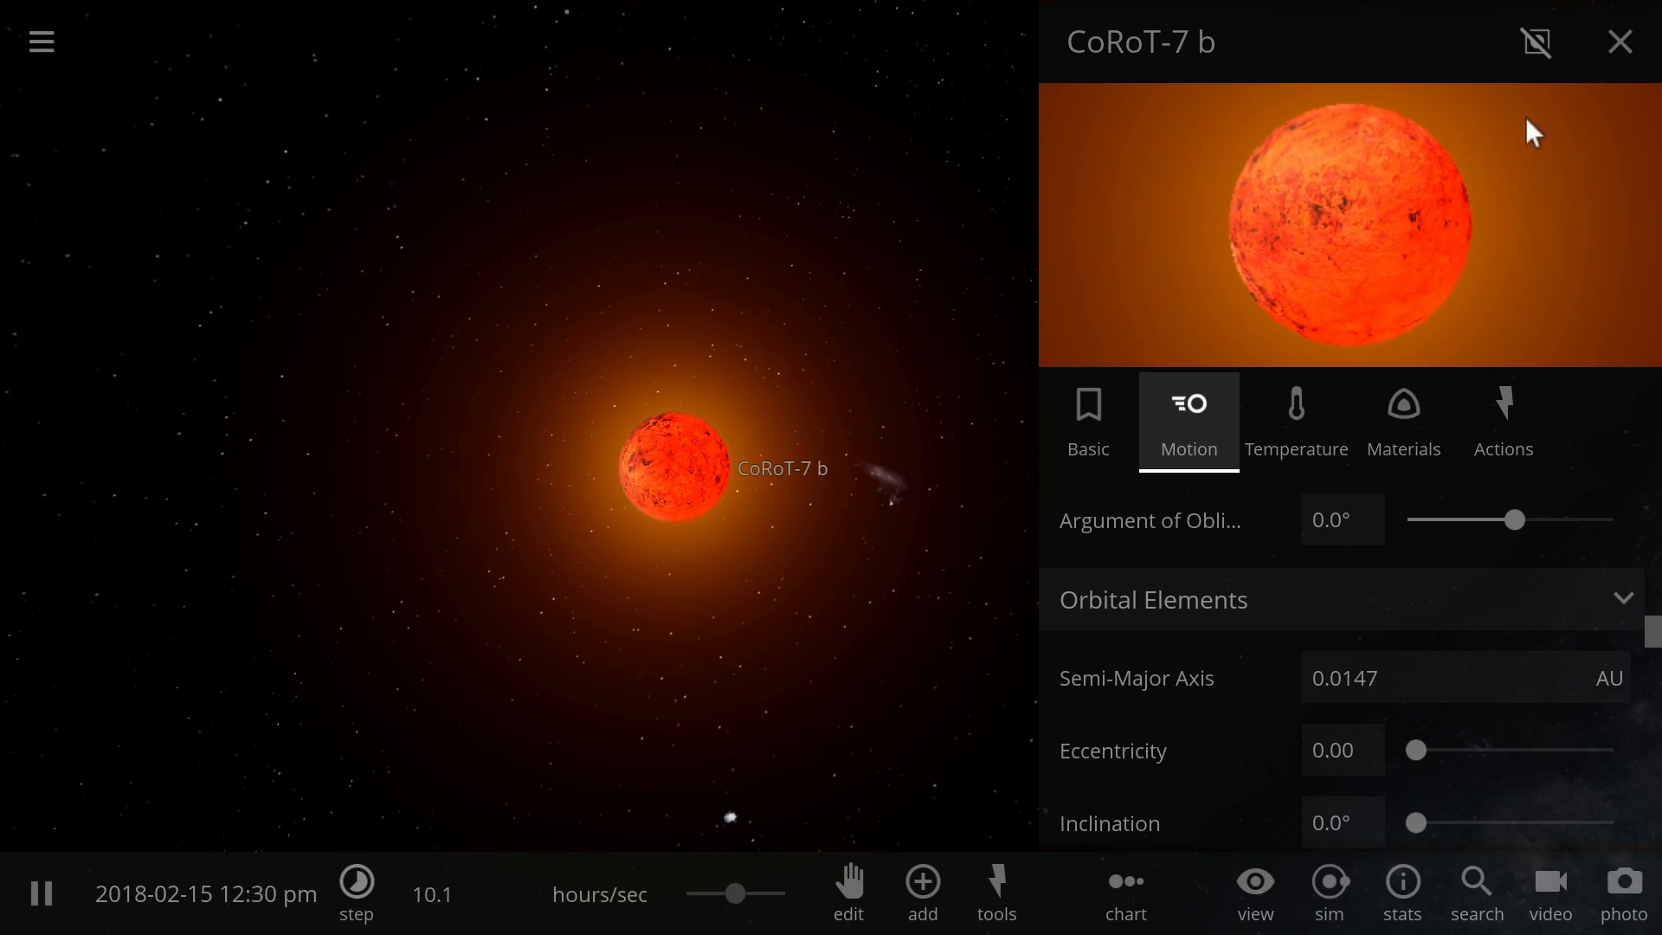
click(1618, 42)
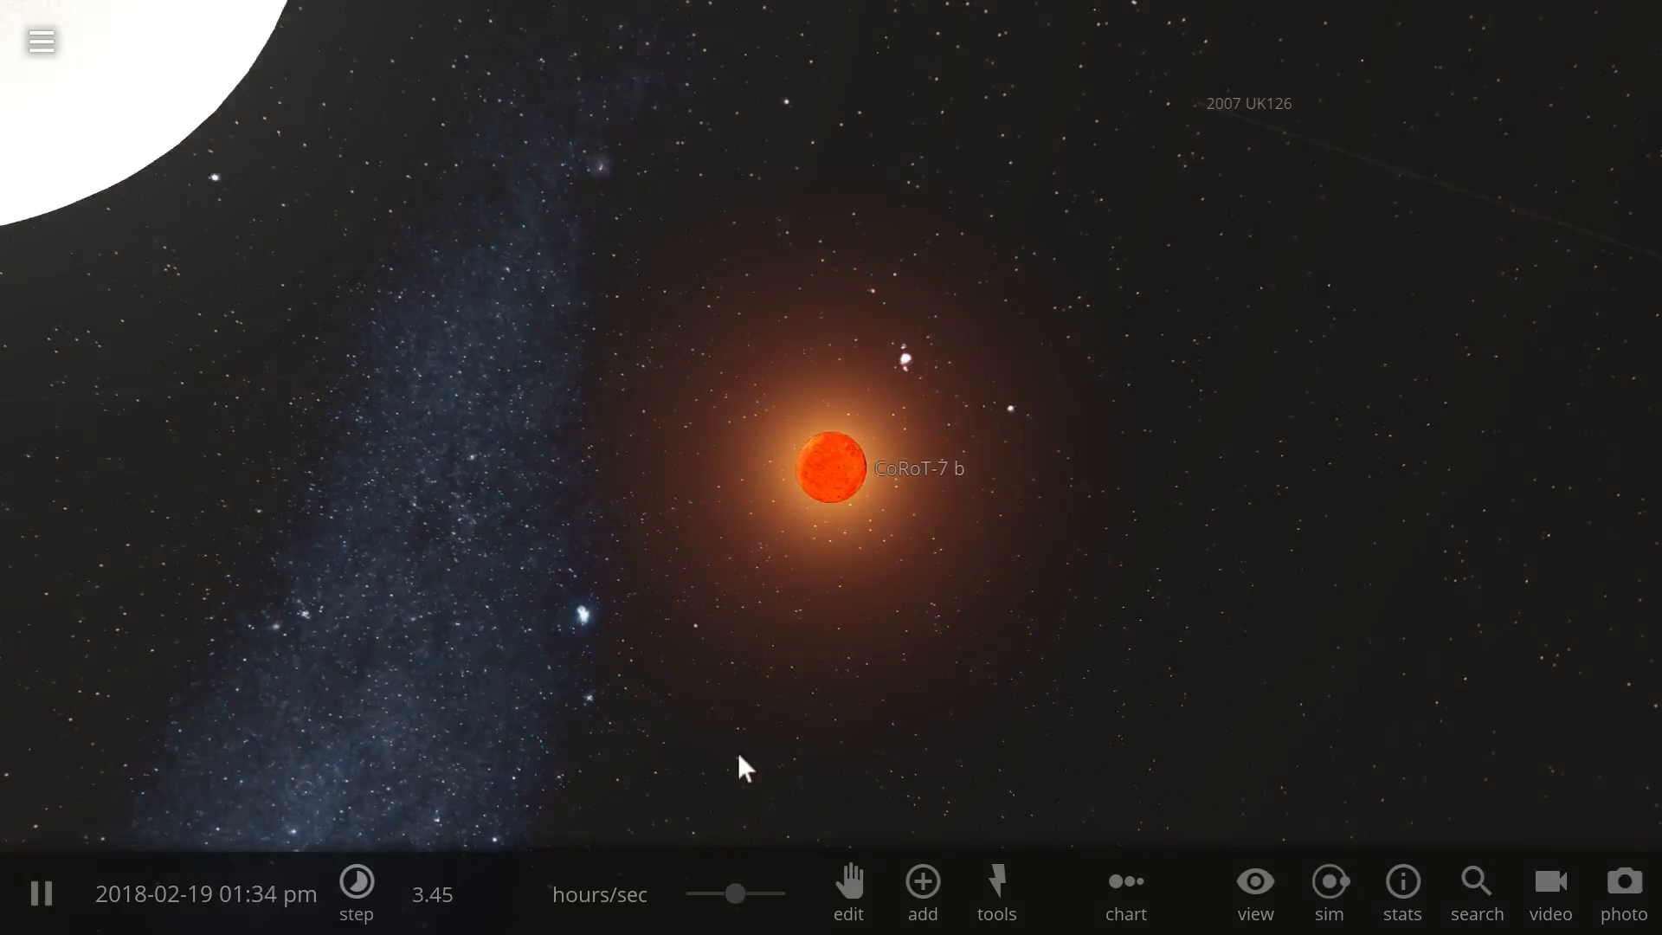
Pause, focus on Kepler-7 b and lower the time rate to minutes per second.
click(41, 893)
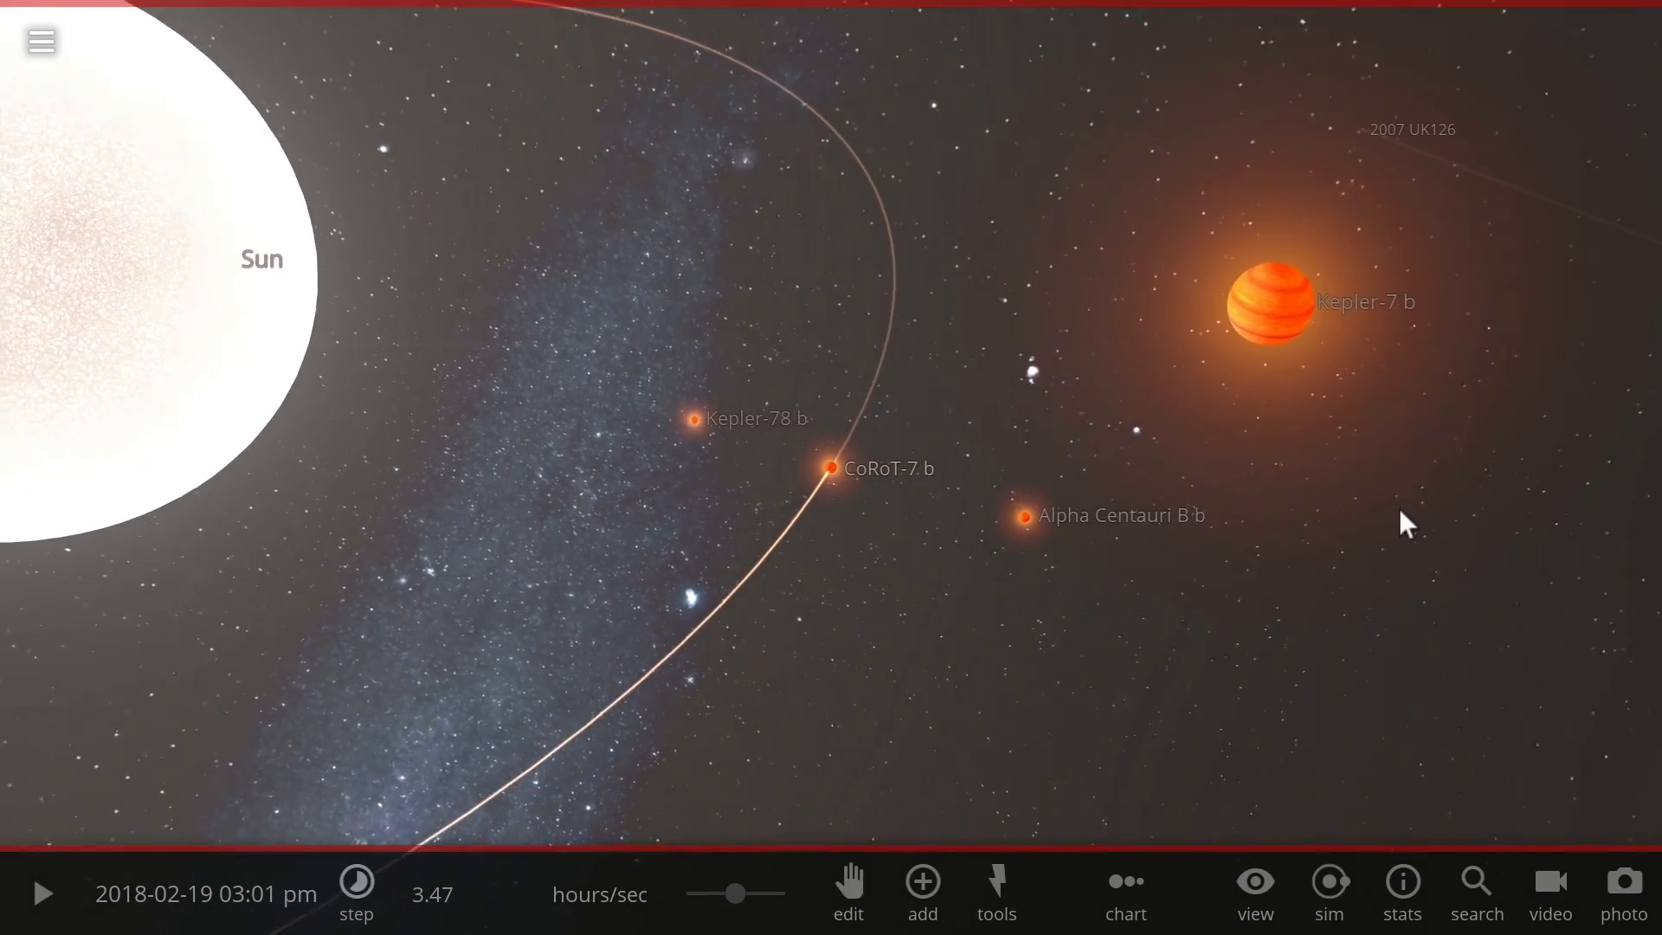
click(1269, 299)
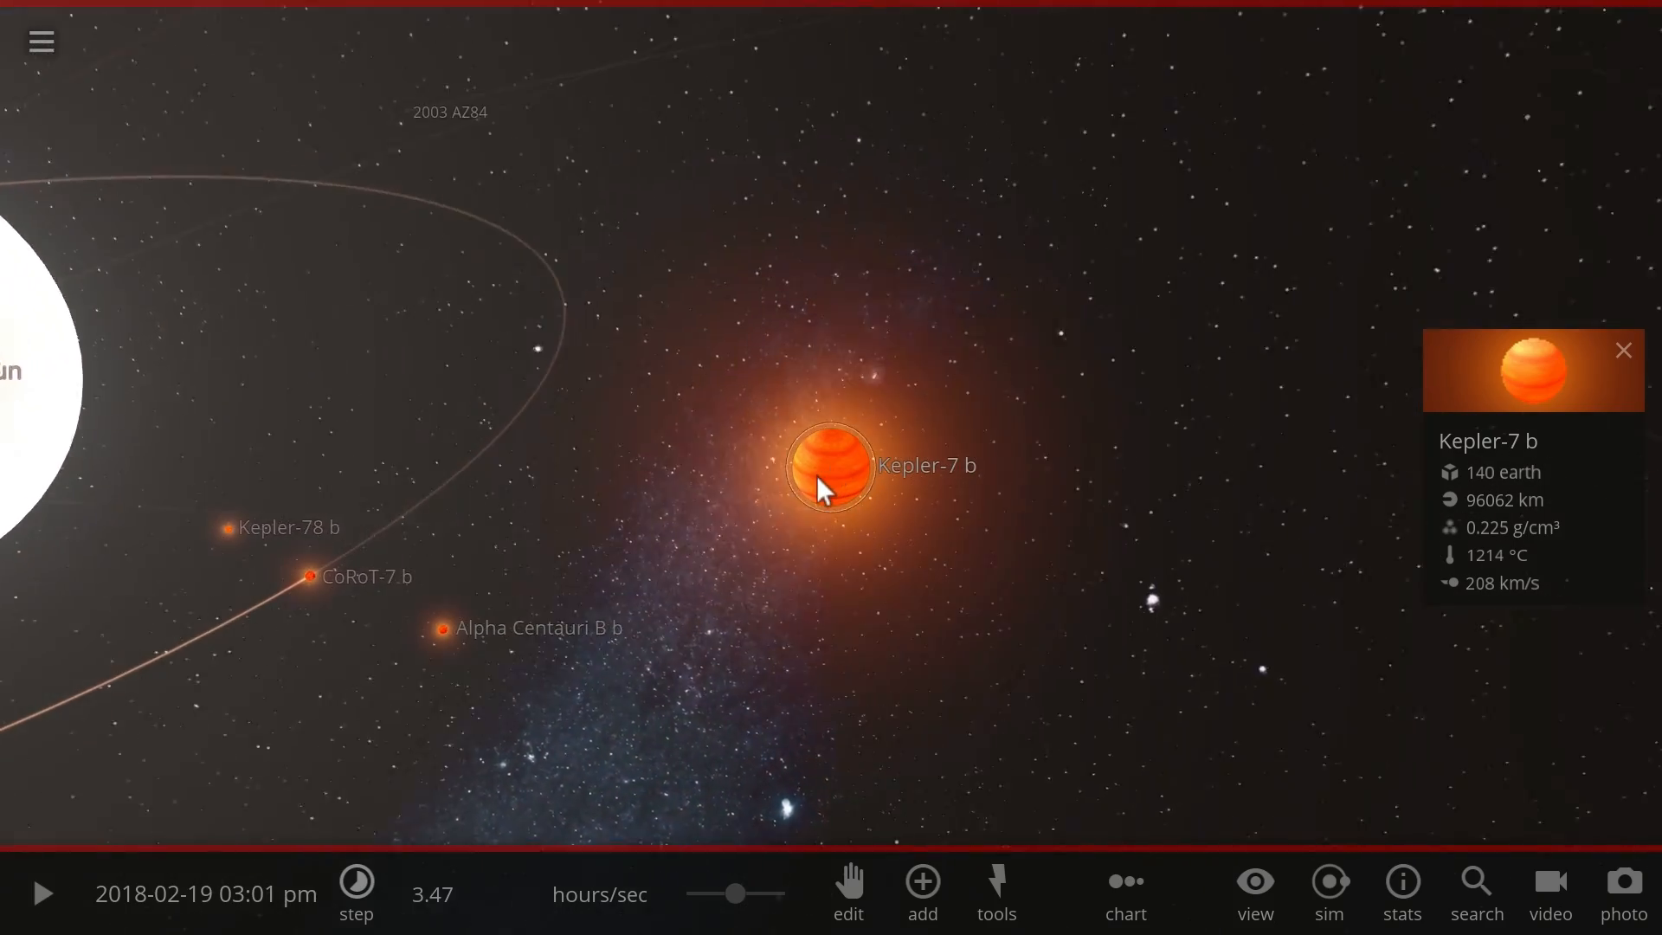
click(442, 627)
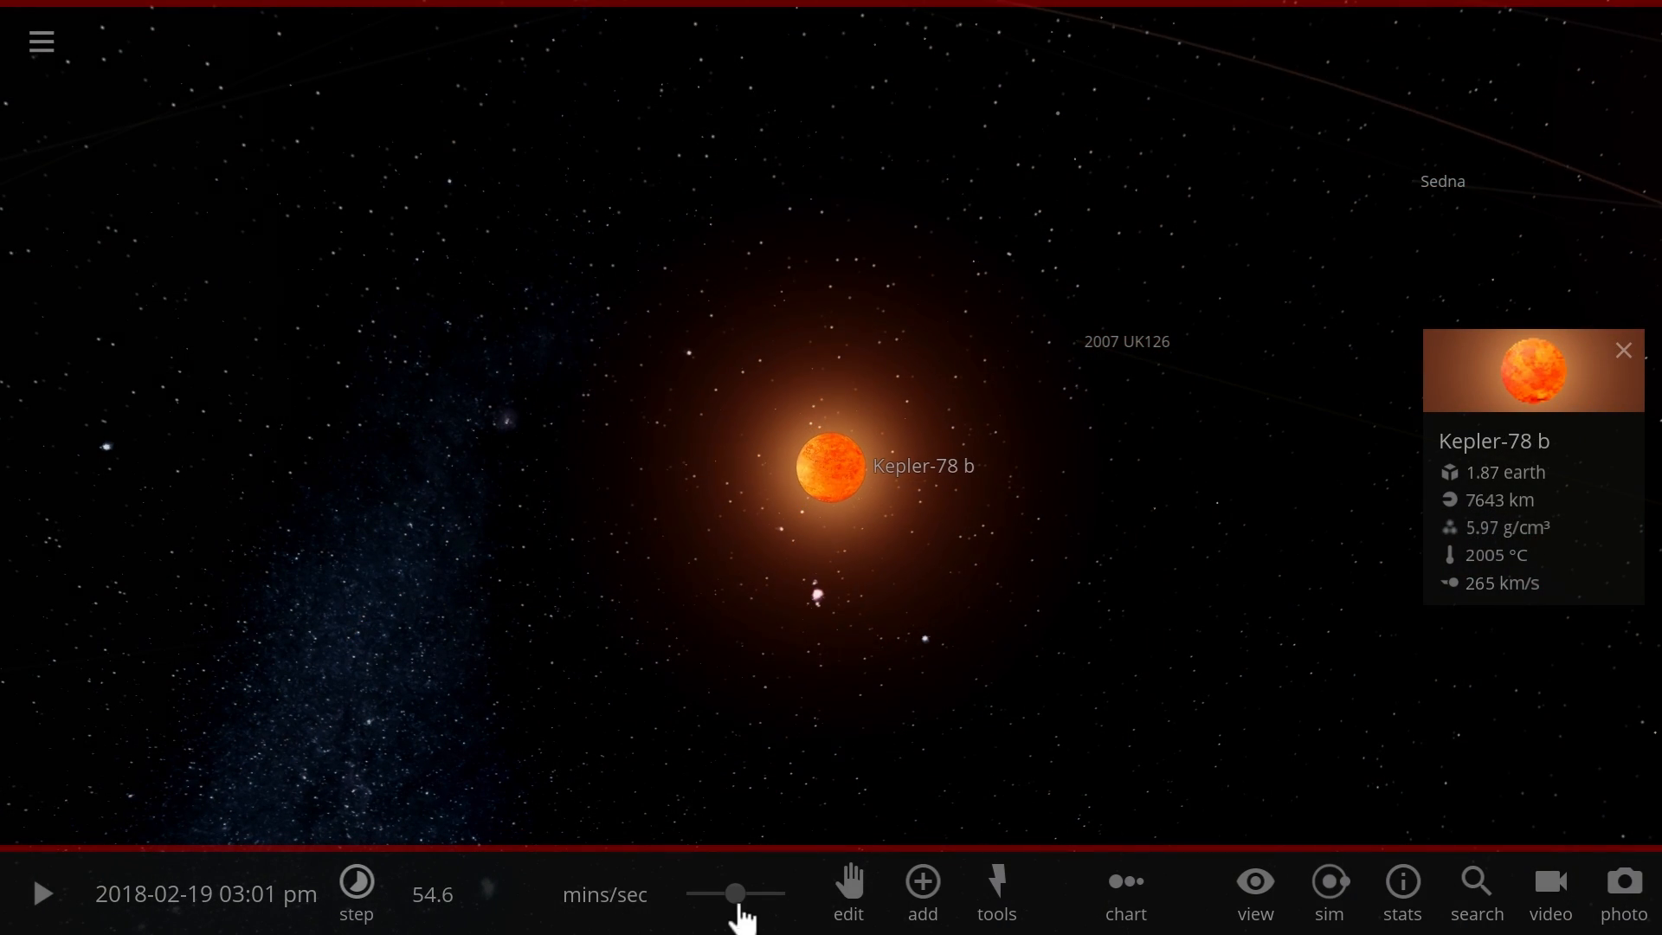
click(41, 893)
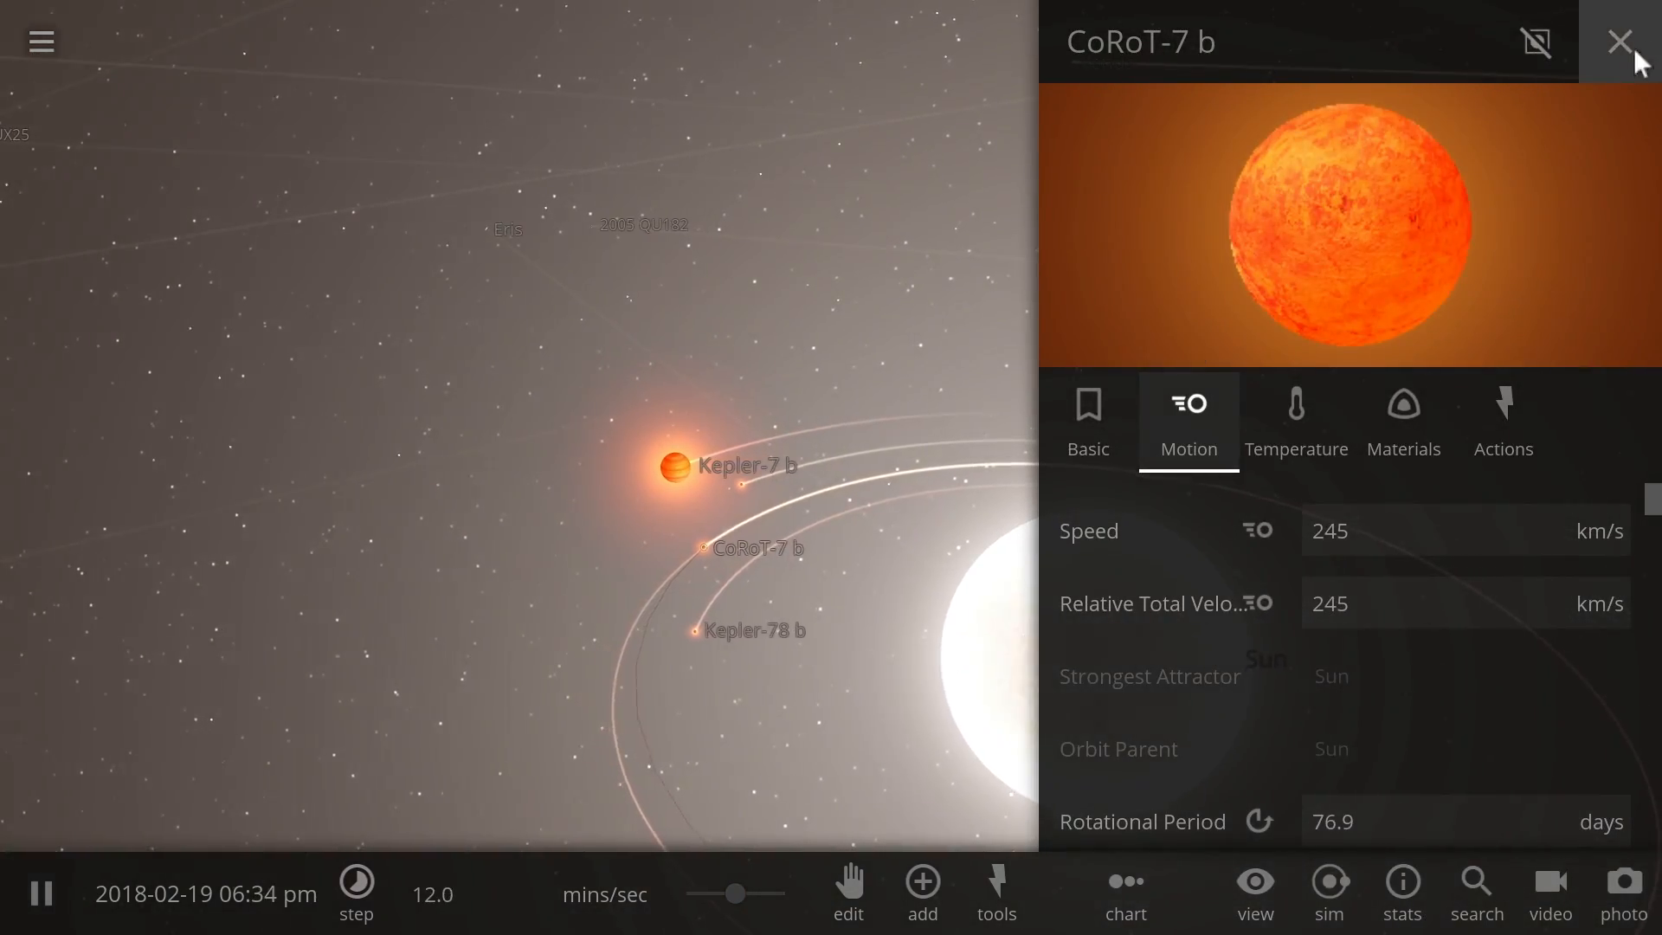
Close CoRoT-7 b's properties and orbit the camera to watch the planets circle the Sun.
click(1618, 42)
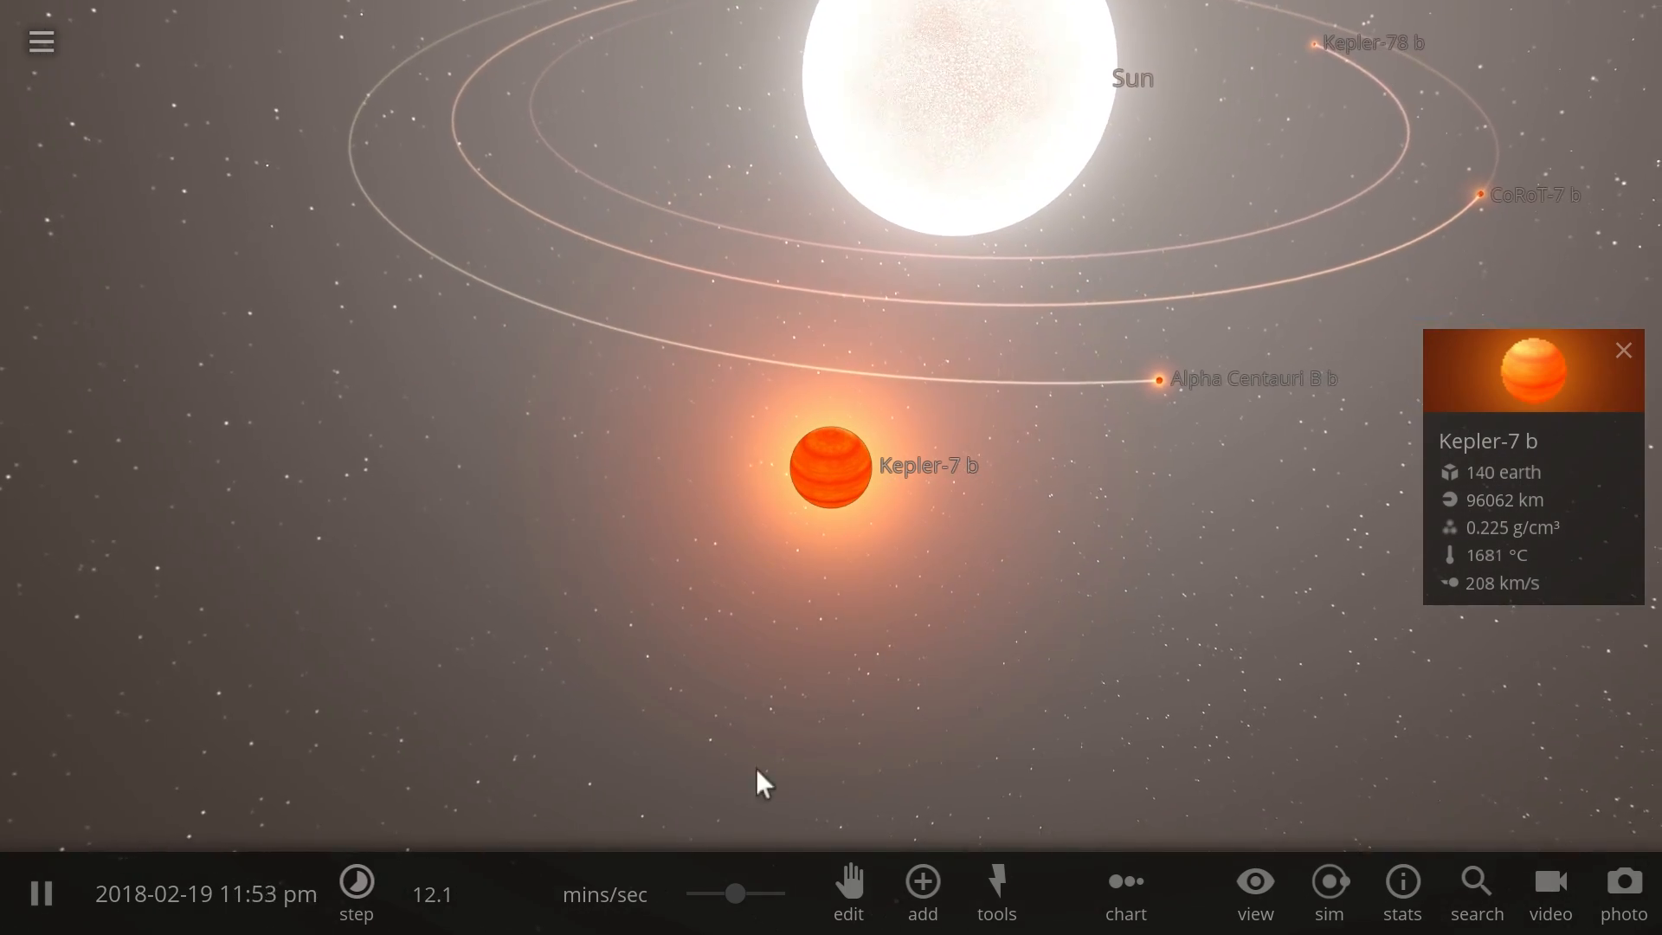
drag(724, 893, 779, 893)
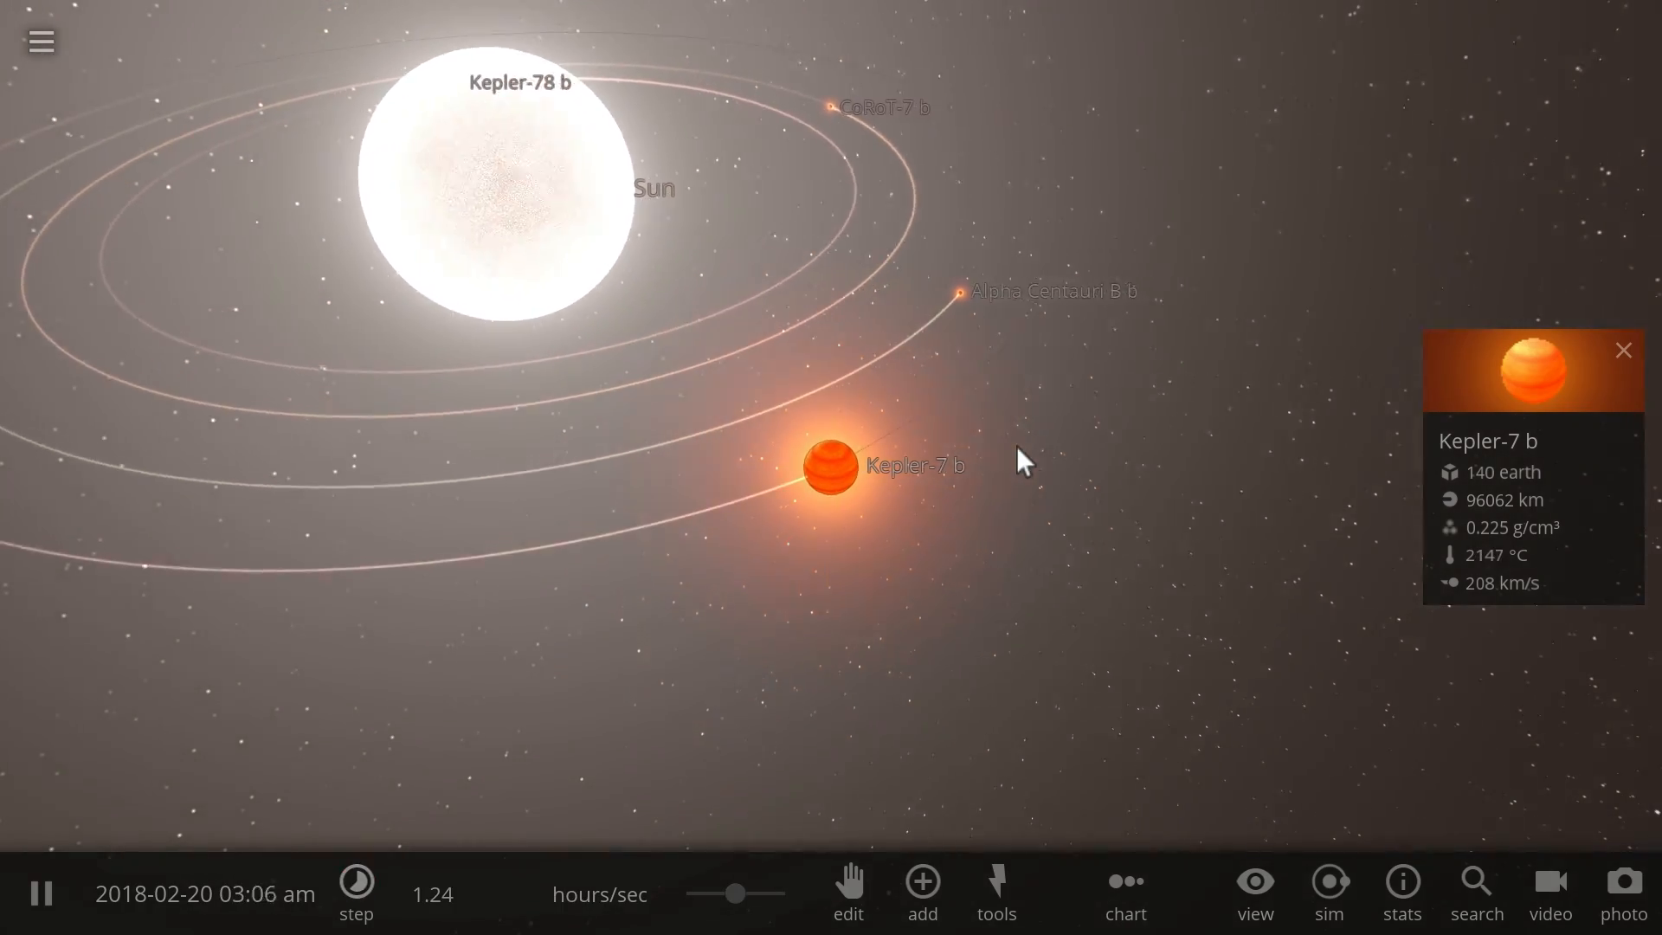
click(827, 467)
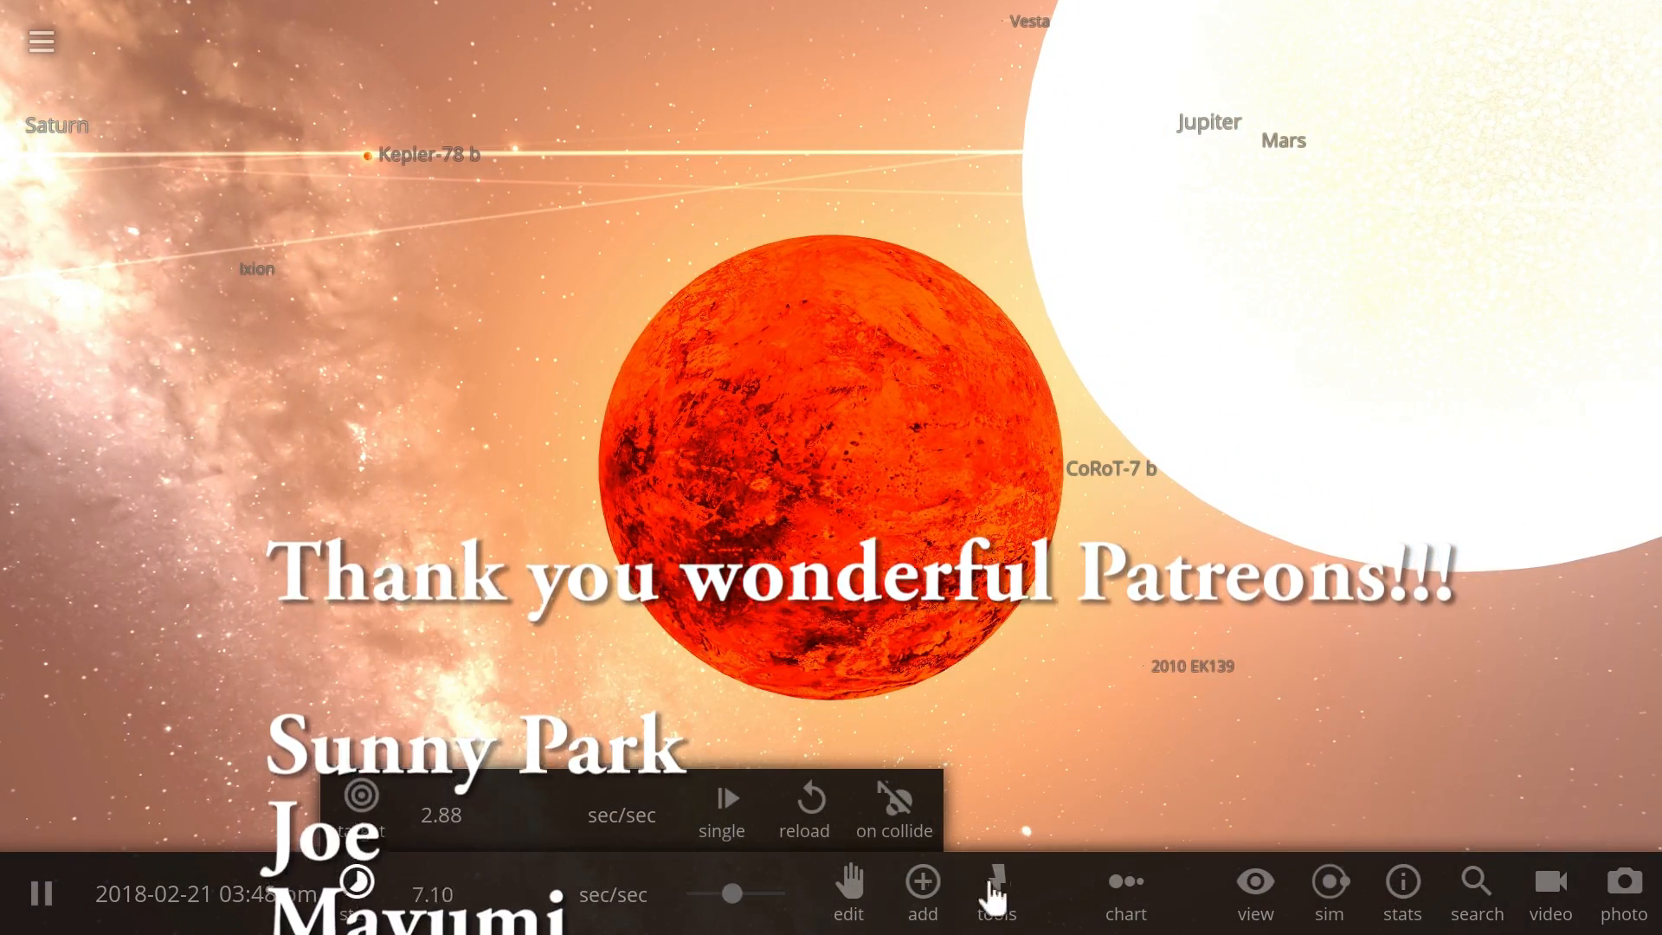
Choose the Explode tool from the Tools menu.
click(994, 893)
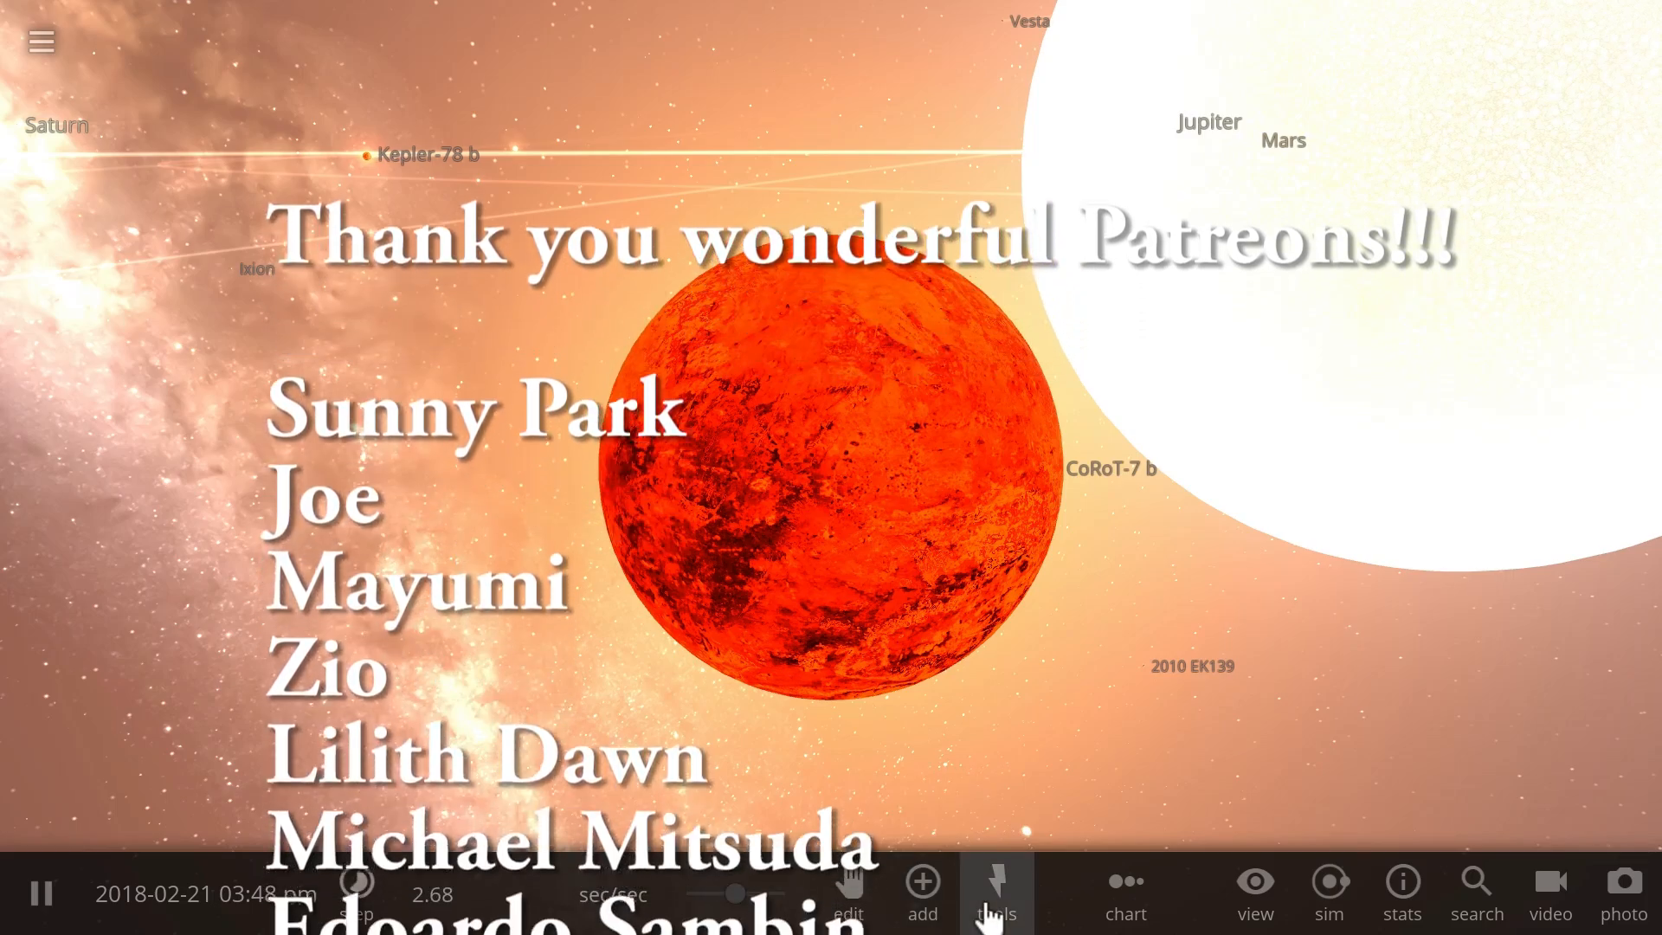
click(994, 893)
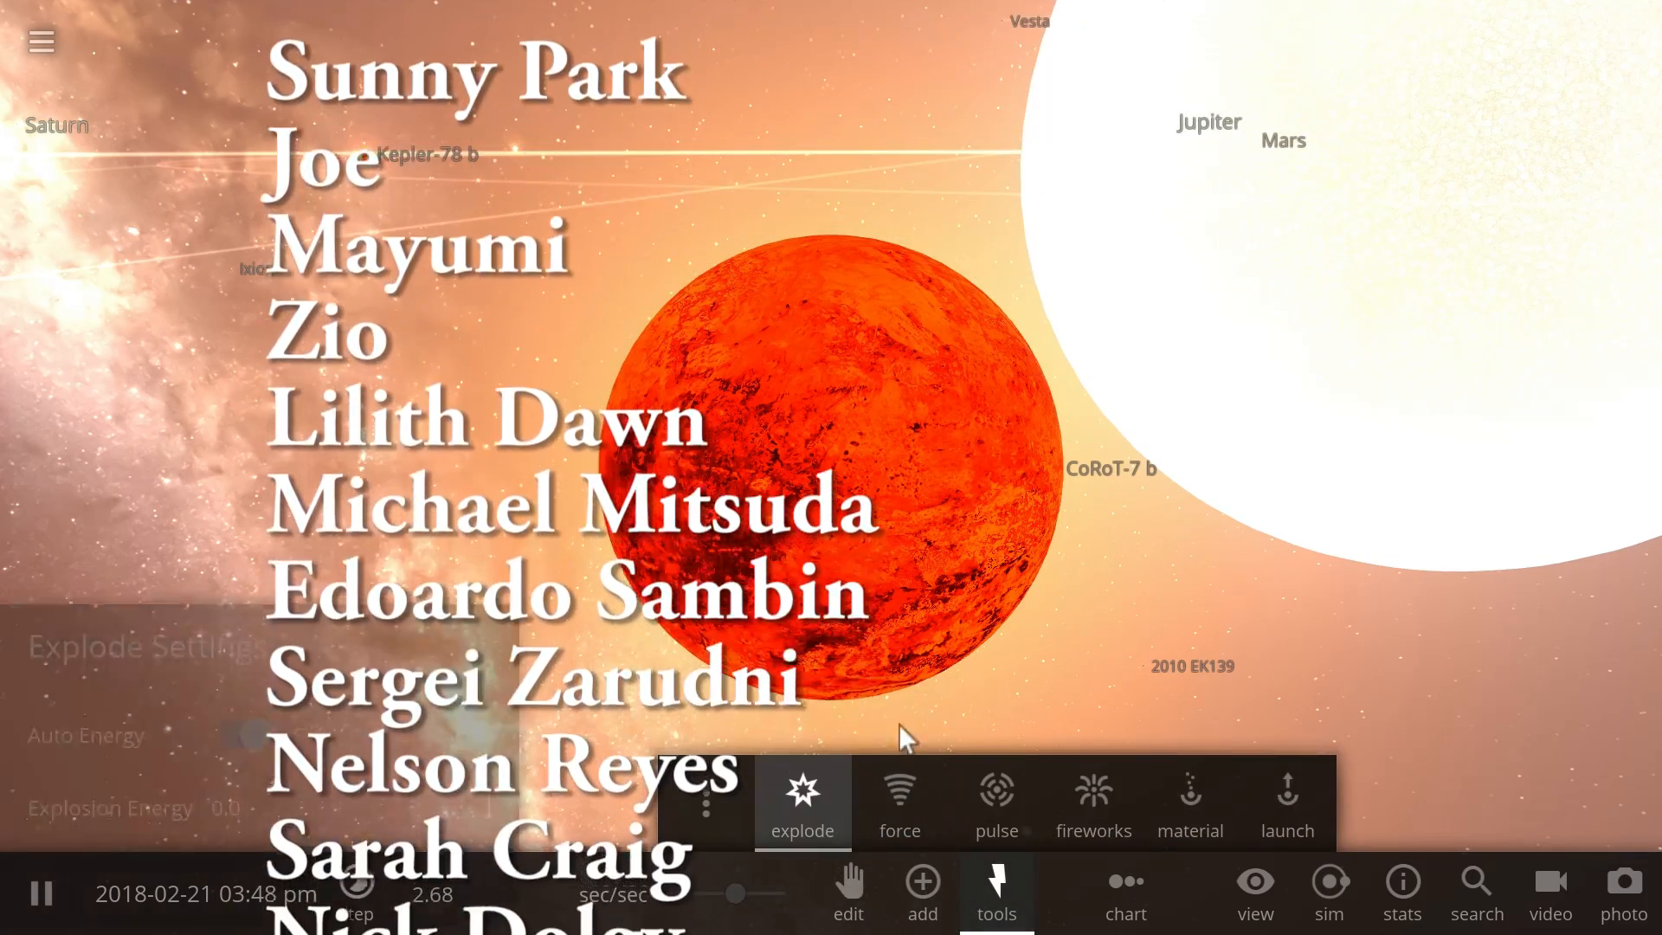